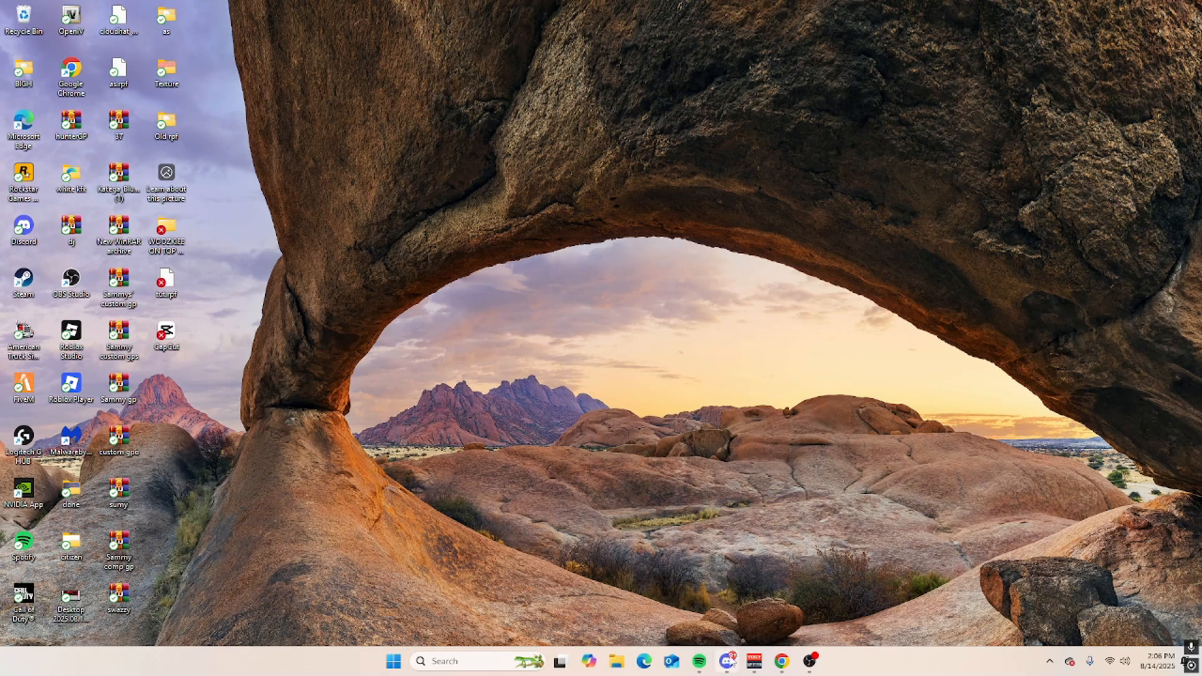
Bring up Discord on the Ekko Shops server and scroll down toward the tutorial channels.
left_click(724, 662)
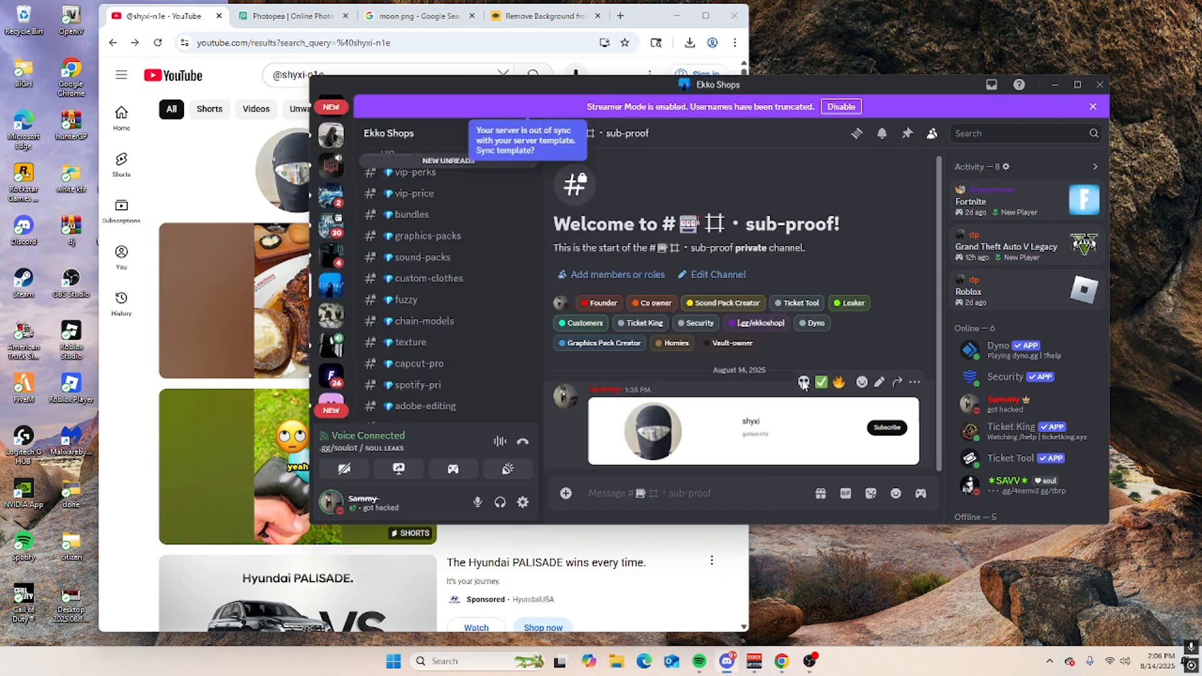
scroll("down", 3)
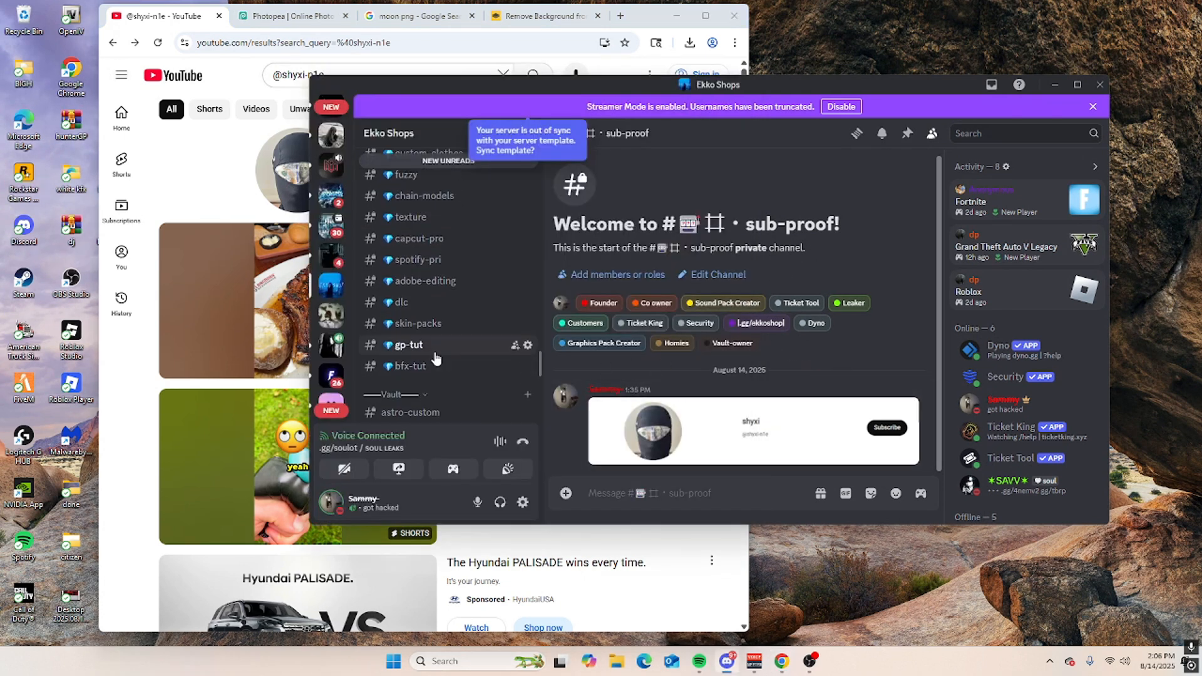
mouse_move(421, 367)
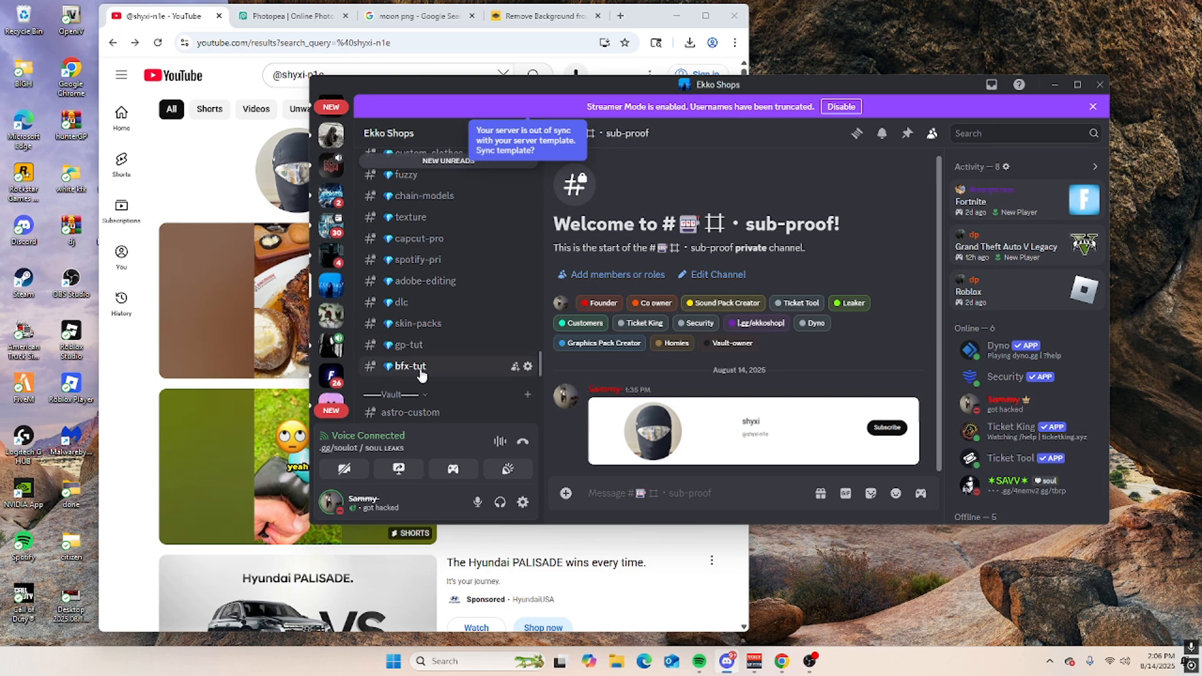
mouse_move(400, 314)
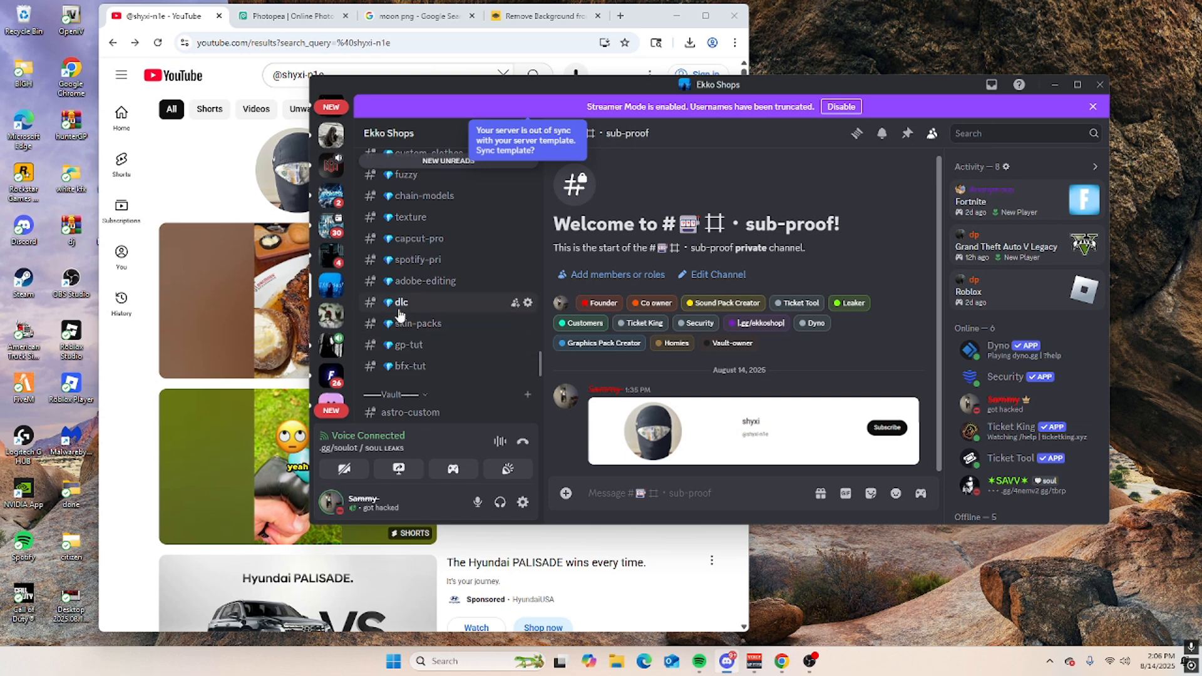
mouse_move(417, 323)
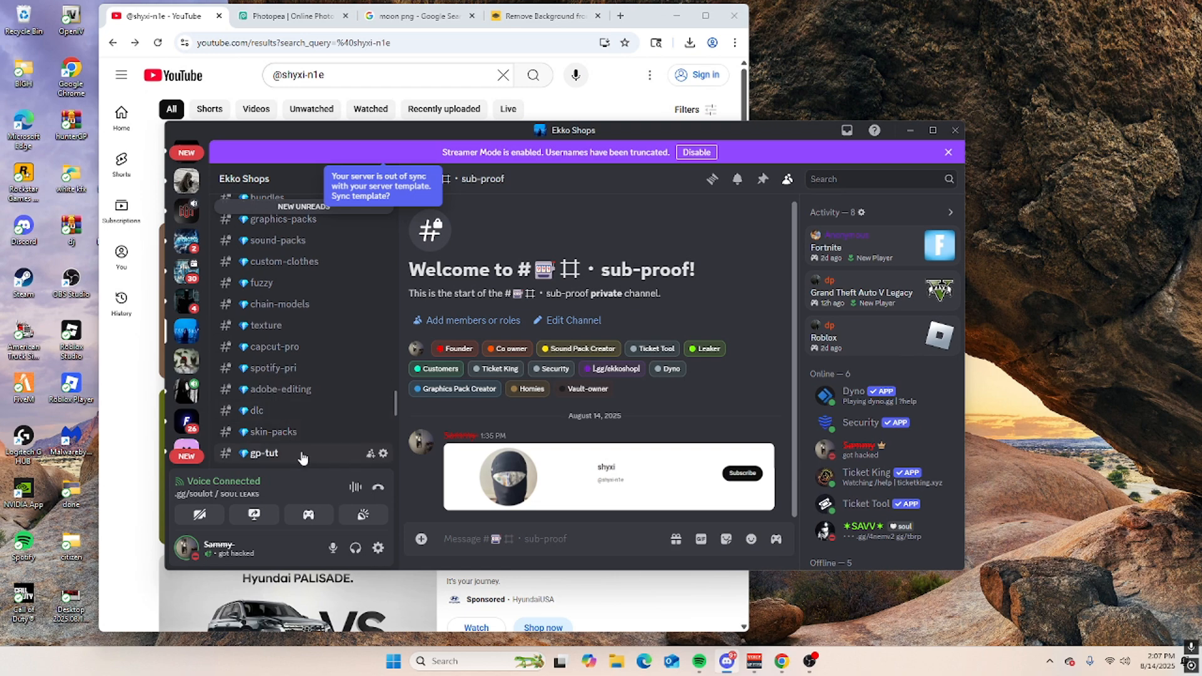
Open the gp-tut archive in WinRAR and browse into its Mods folder with woozkiee2024.rpf.
left_click(262, 454)
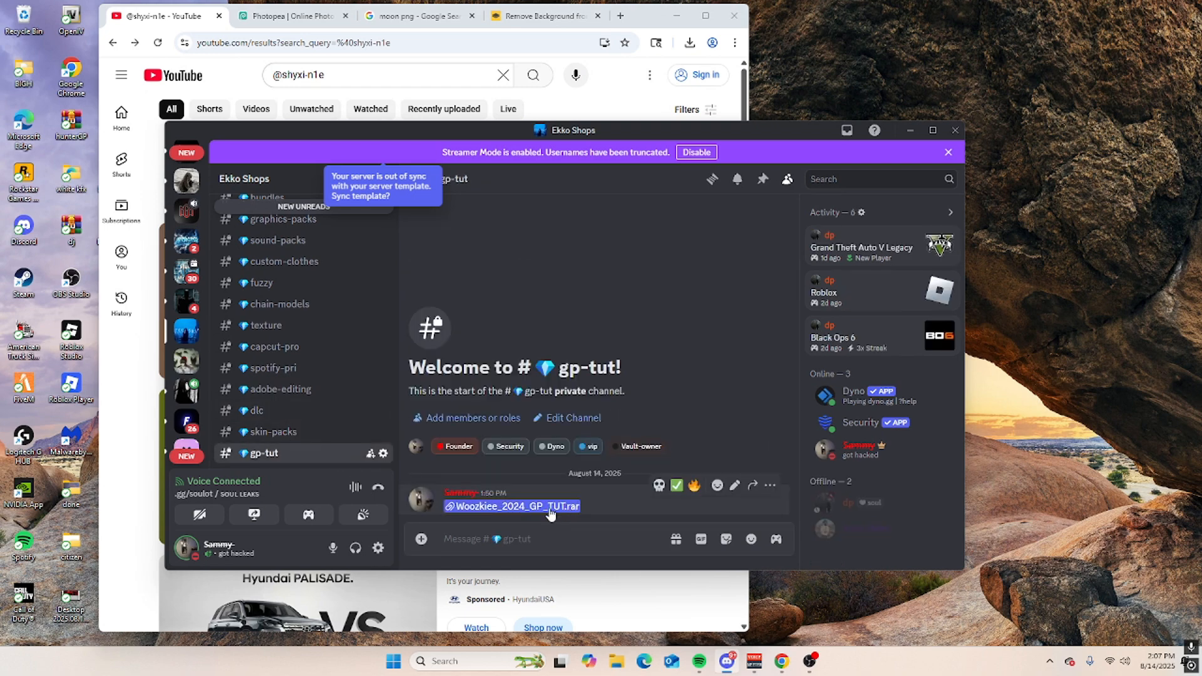
mouse_move(795, 252)
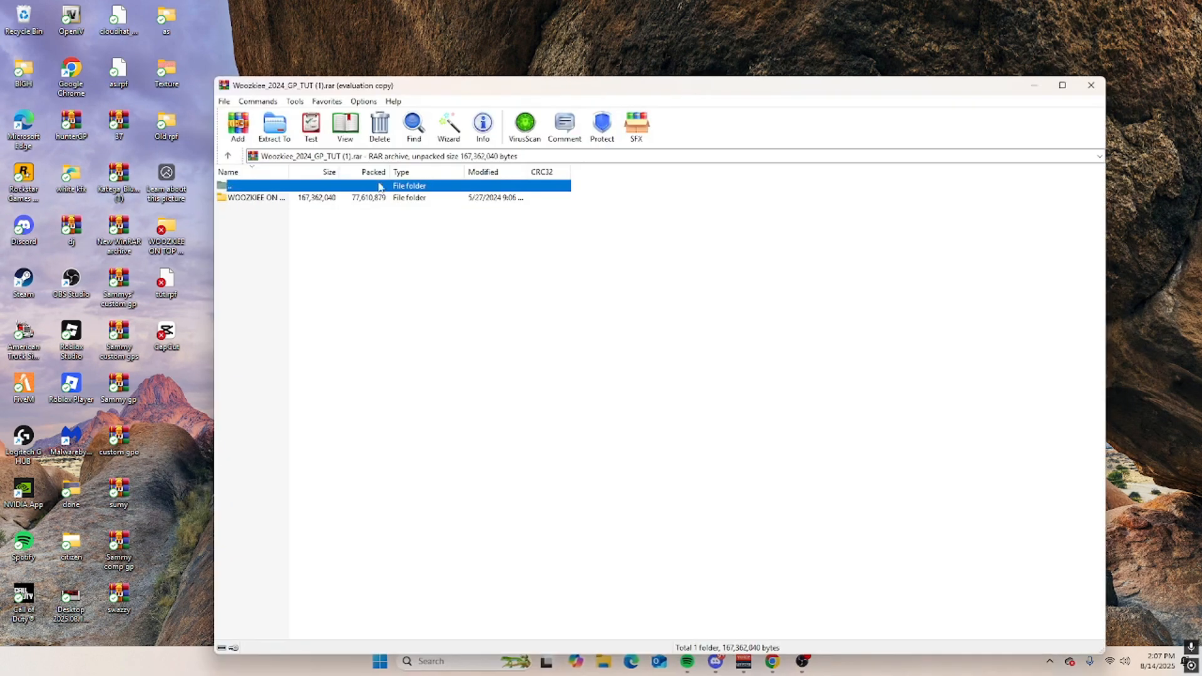
double_click(257, 197)
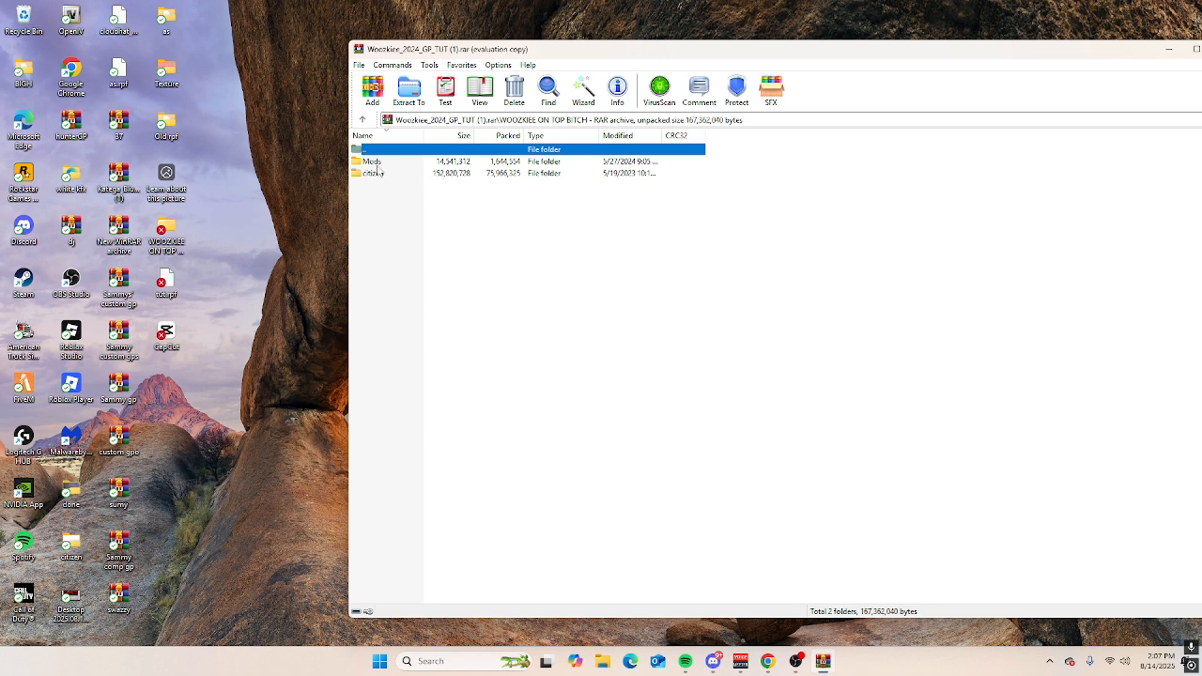
double_click(373, 161)
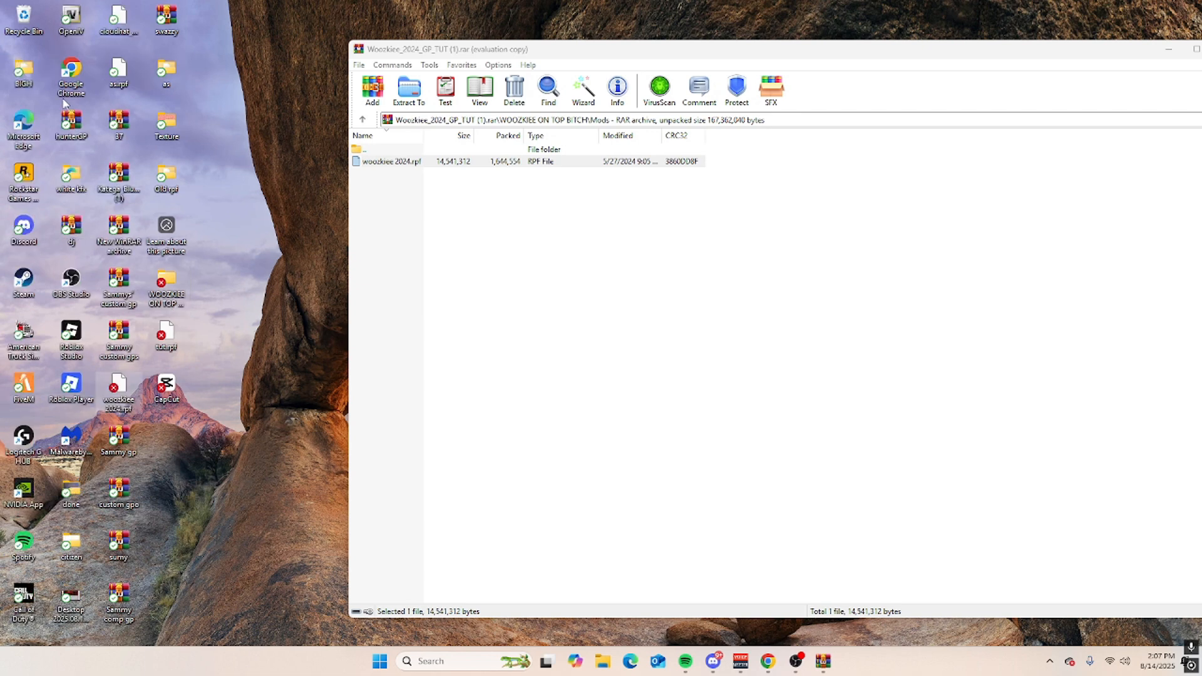
mouse_move(257, 526)
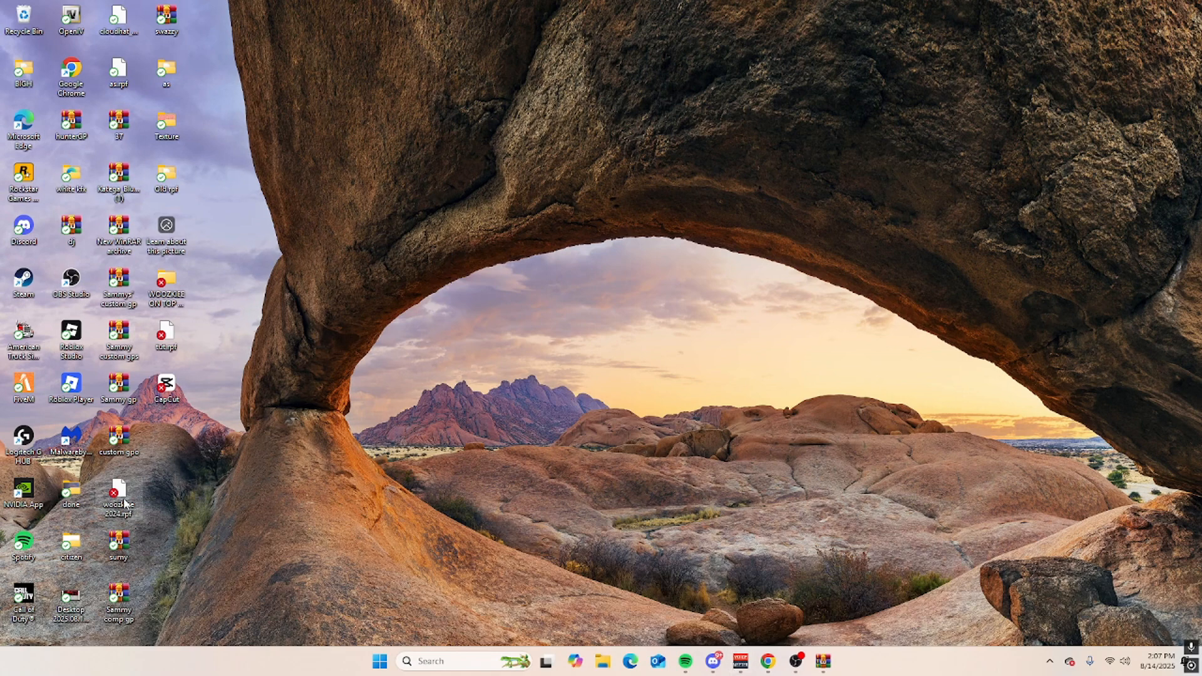
Launch OpenIV on the GTA V folder and enable Edit mode.
type("openIV")
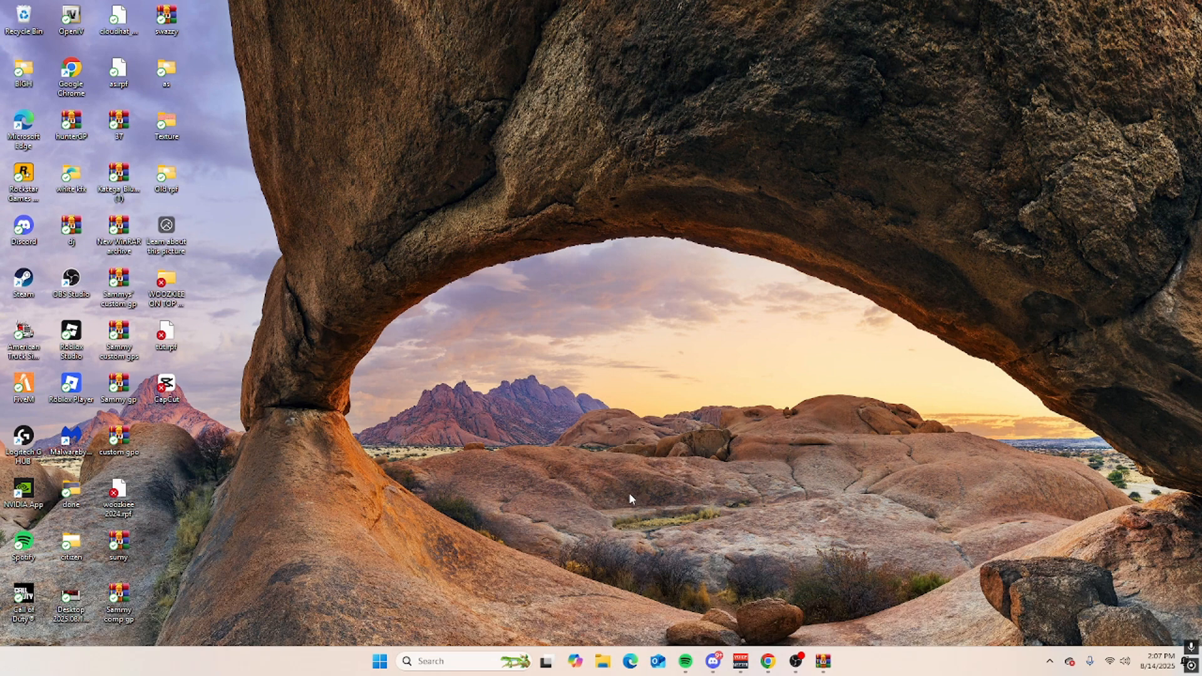
double_click(71, 19)
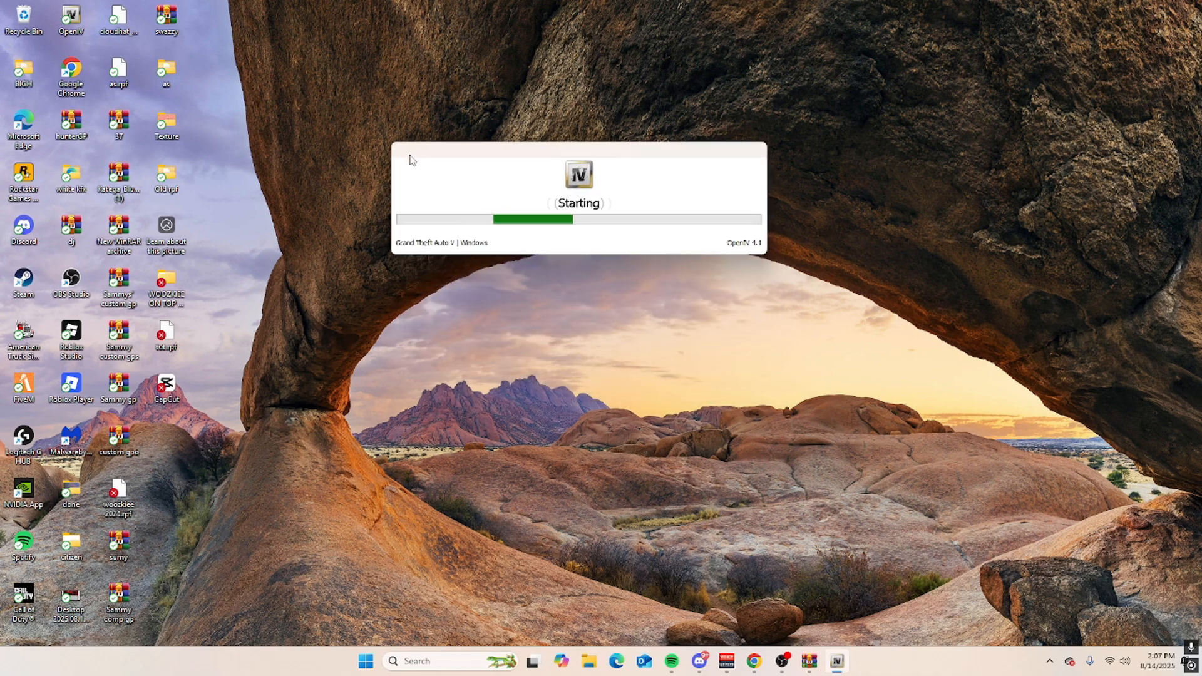
mouse_move(194, 314)
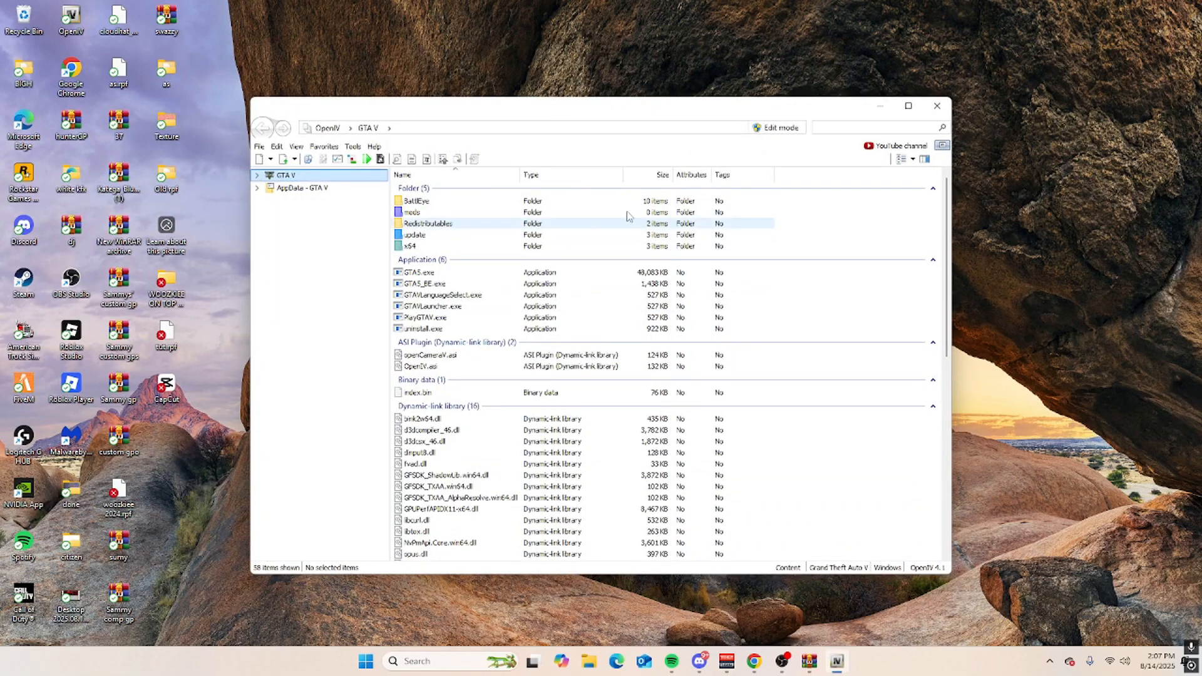
left_click(776, 127)
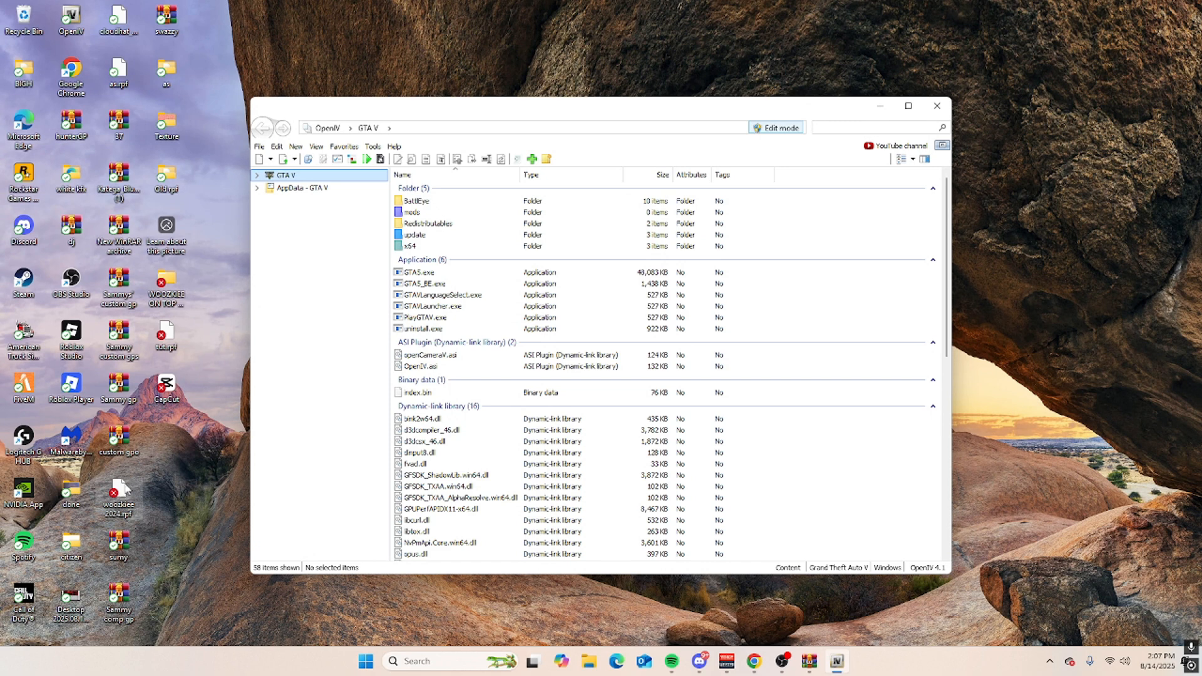
mouse_move(287, 391)
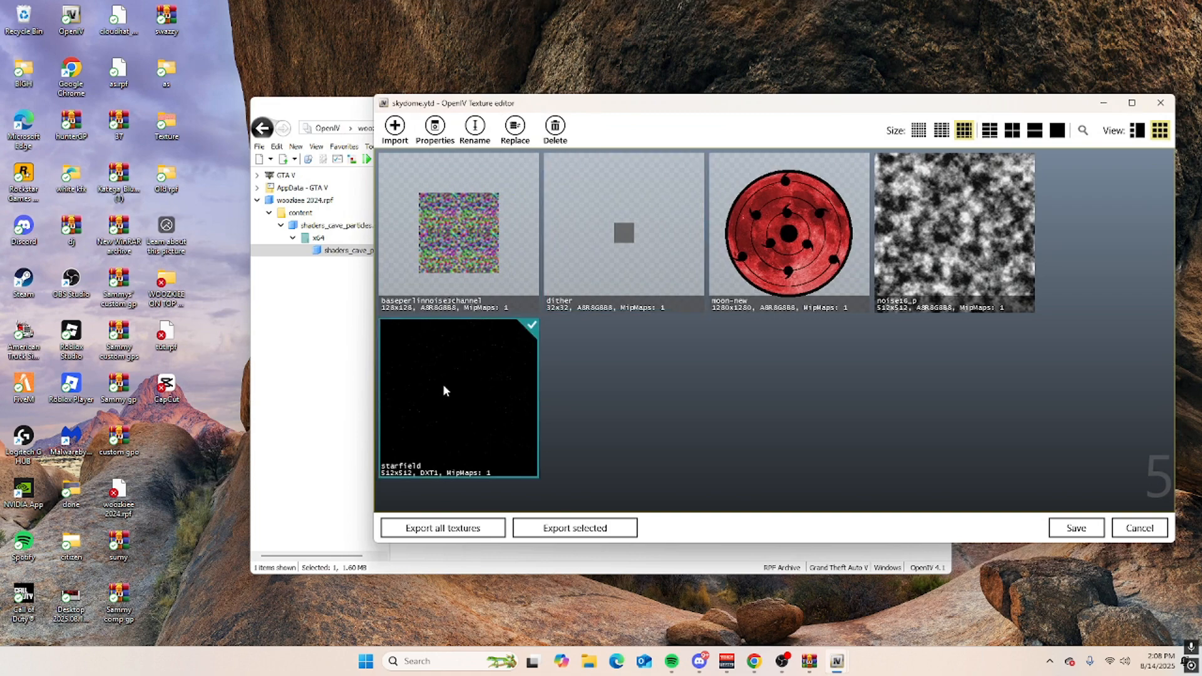
Export the starfield texture as a PNG to Downloads, then export moon-new as well.
left_click(573, 527)
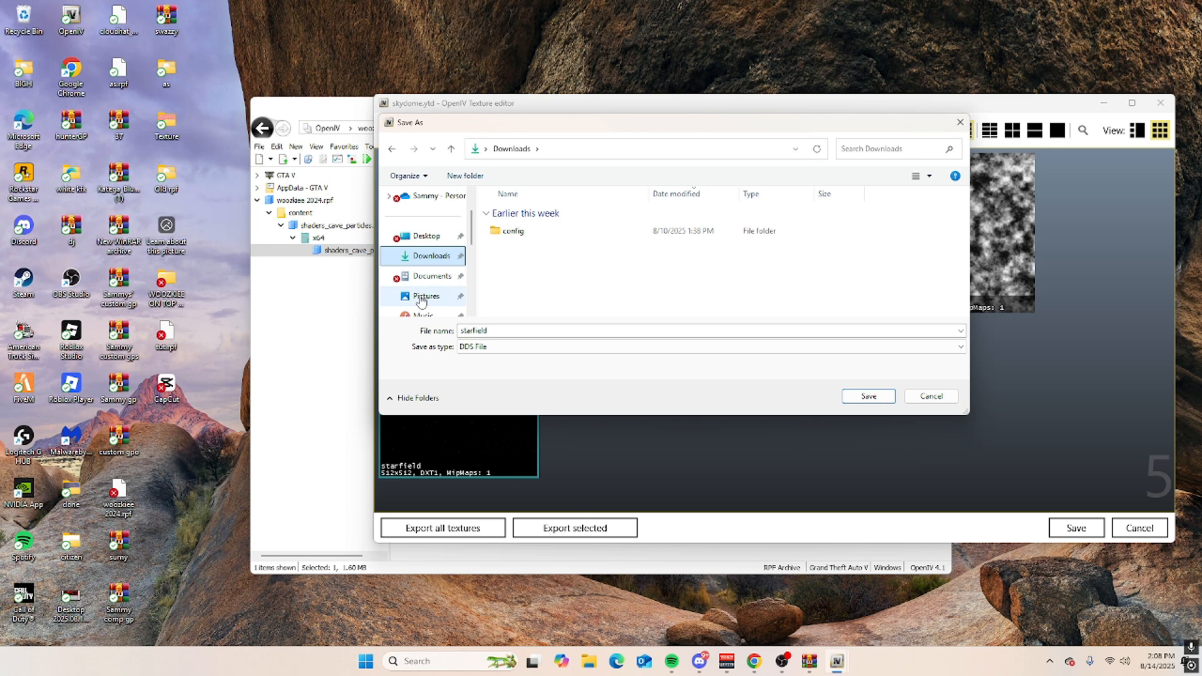
left_click(710, 346)
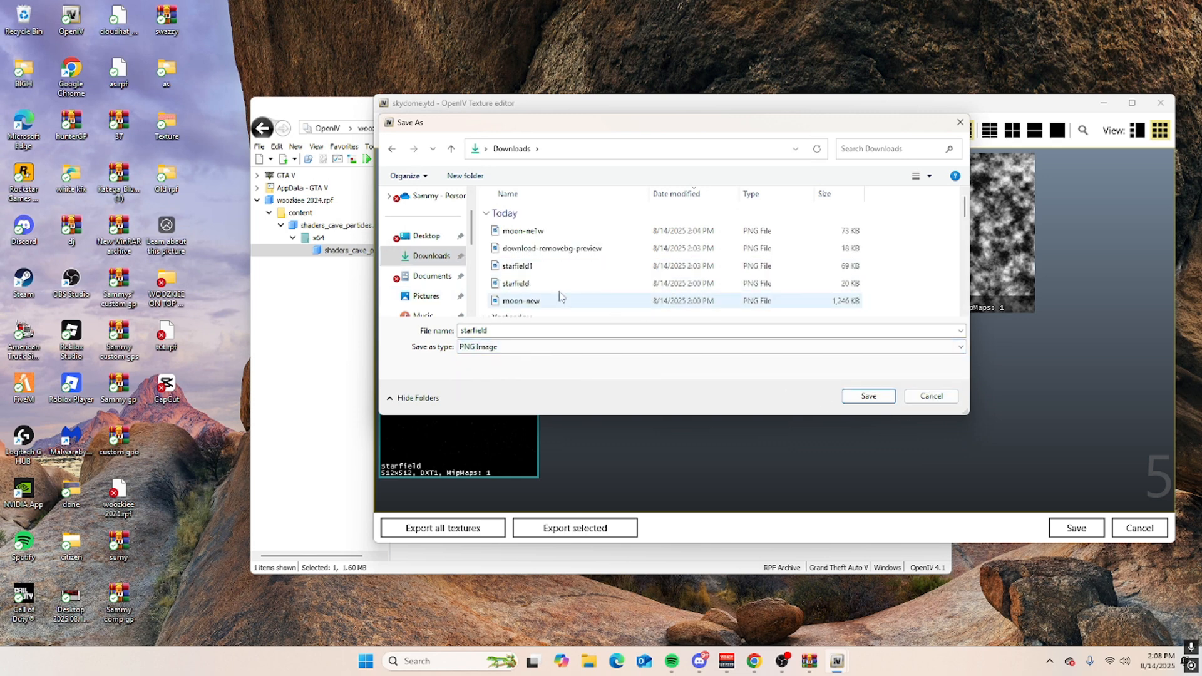
left_click(867, 397)
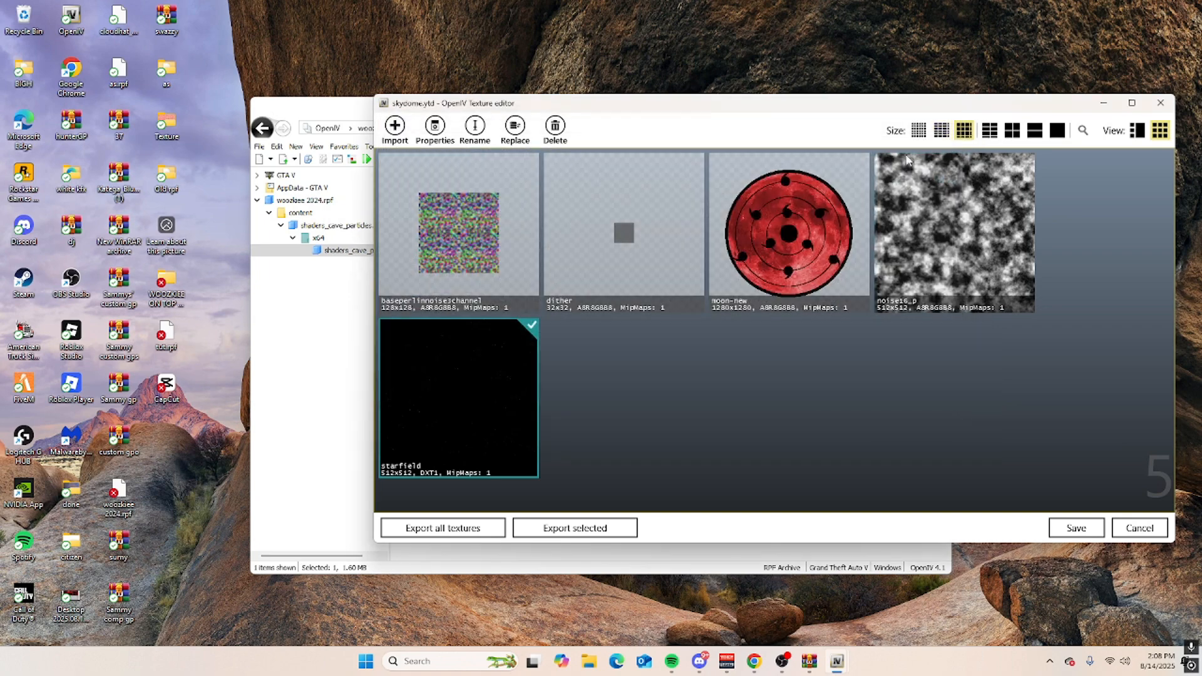
left_click(788, 232)
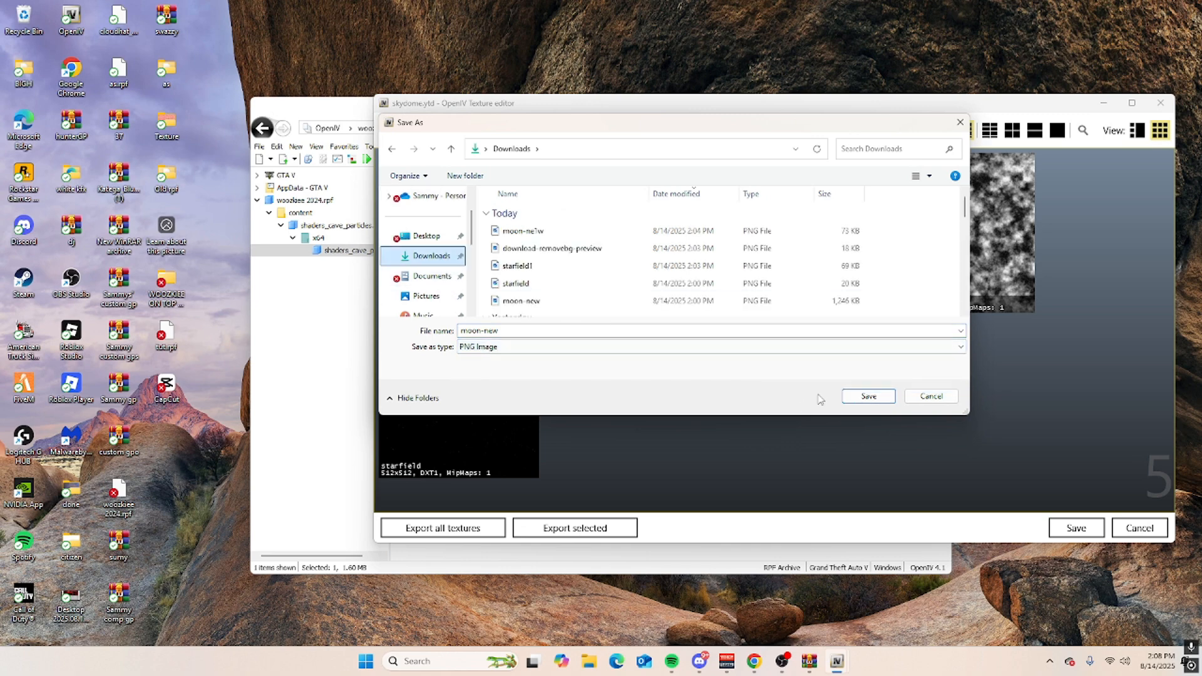
left_click(867, 396)
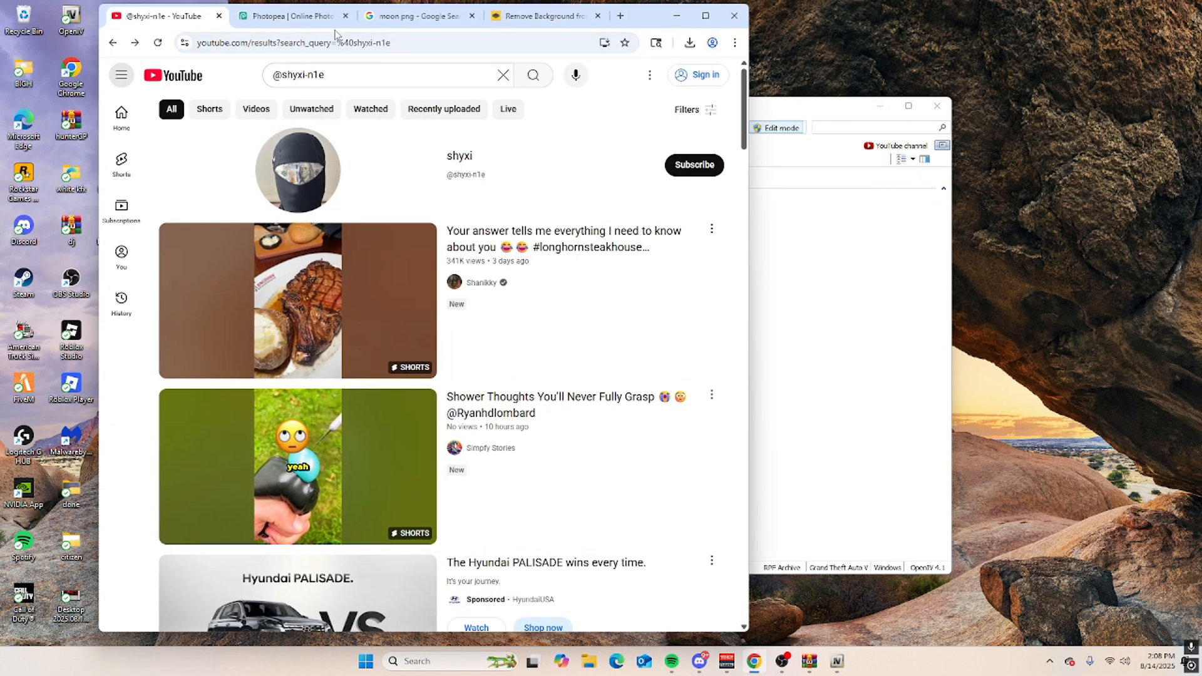
Reload Photopea and open starfield.png from the Downloads folder.
left_click(291, 15)
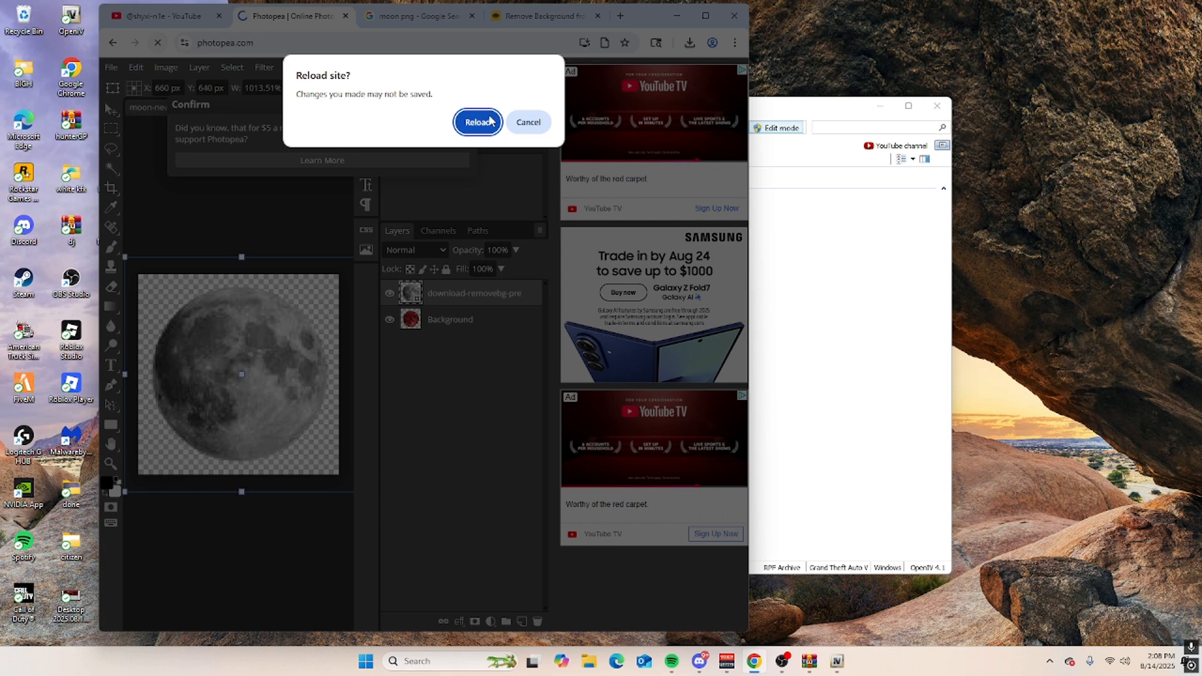
left_click(478, 122)
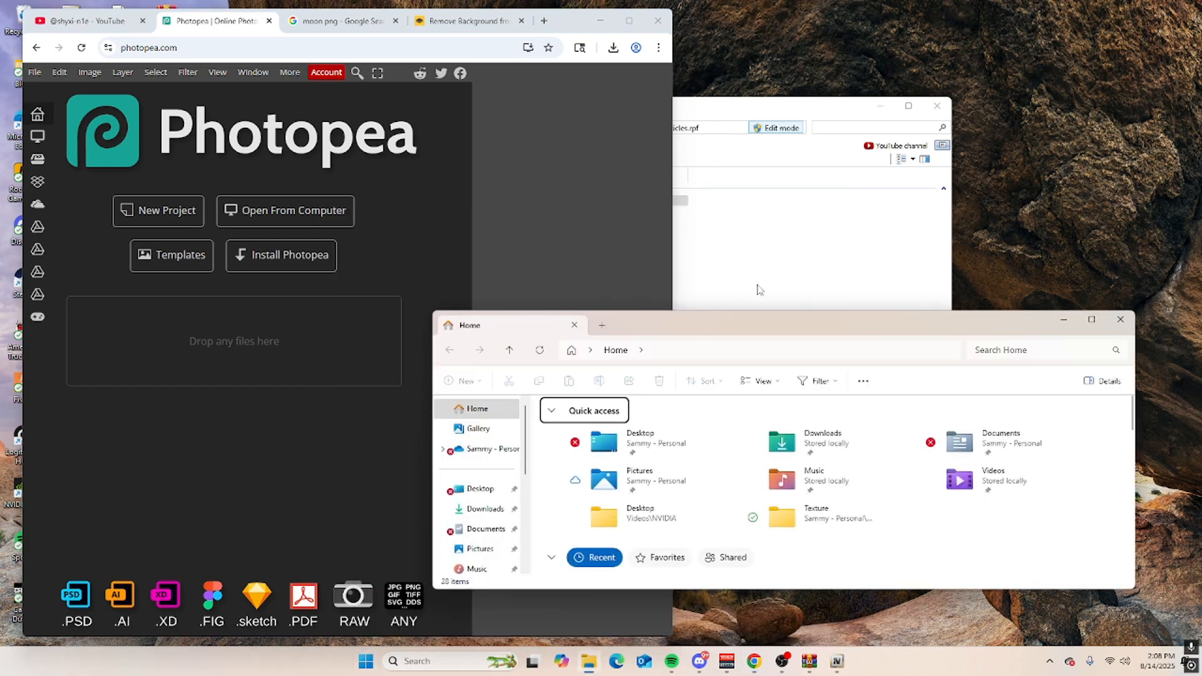
left_click(485, 508)
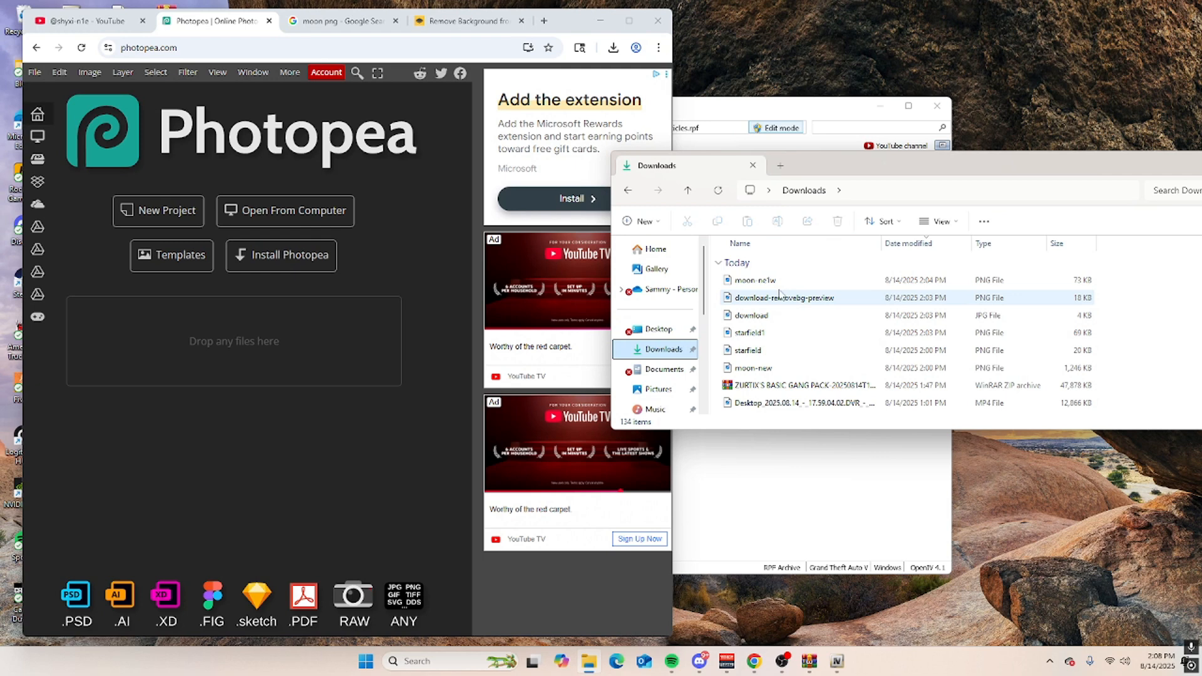
left_click(759, 349)
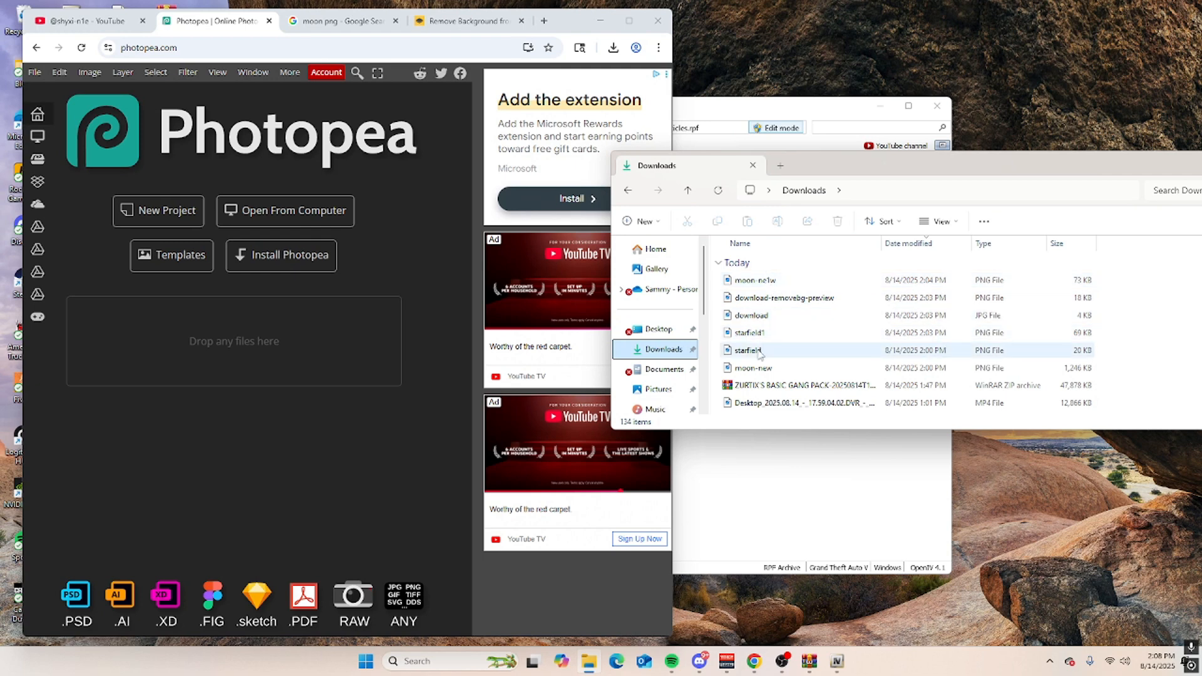
double_click(748, 349)
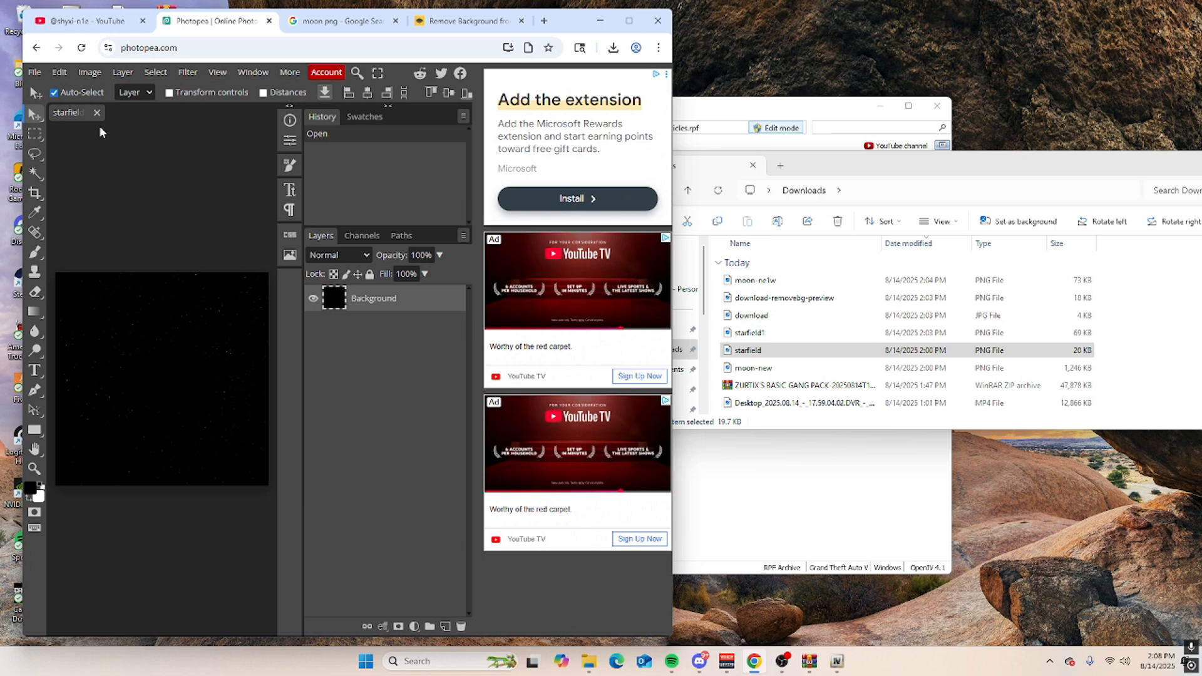
mouse_move(629, 21)
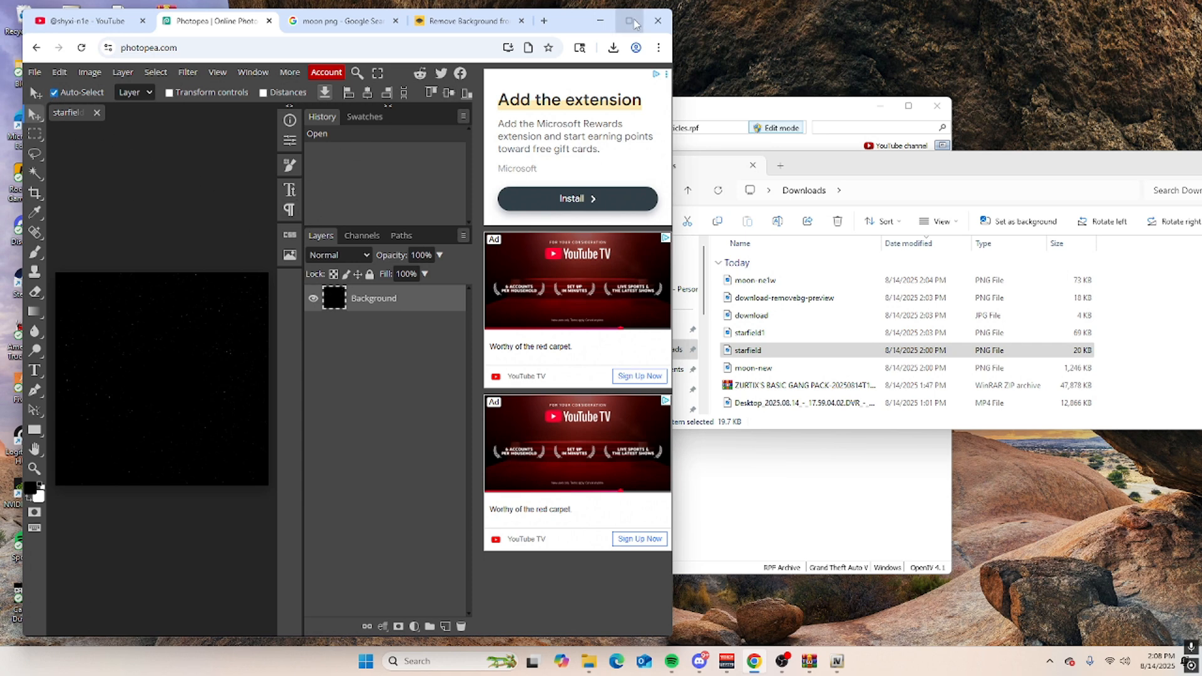
Maximize the browser and set the text size to 50 px.
left_click(631, 20)
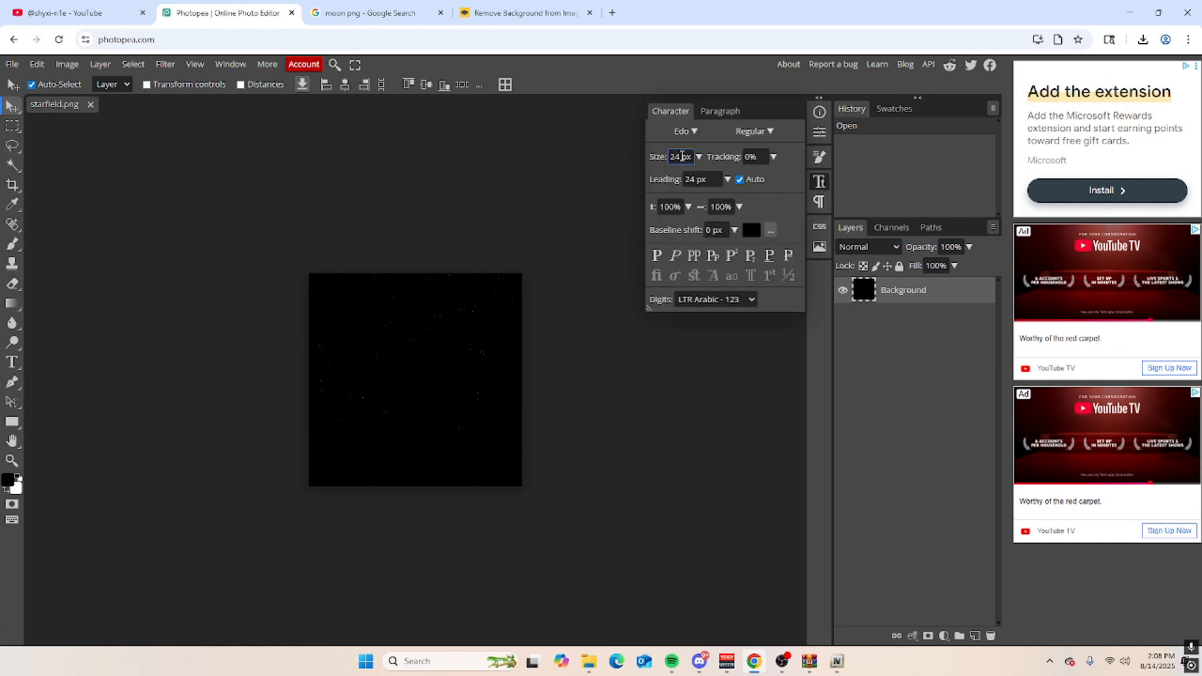
triple_click(679, 157)
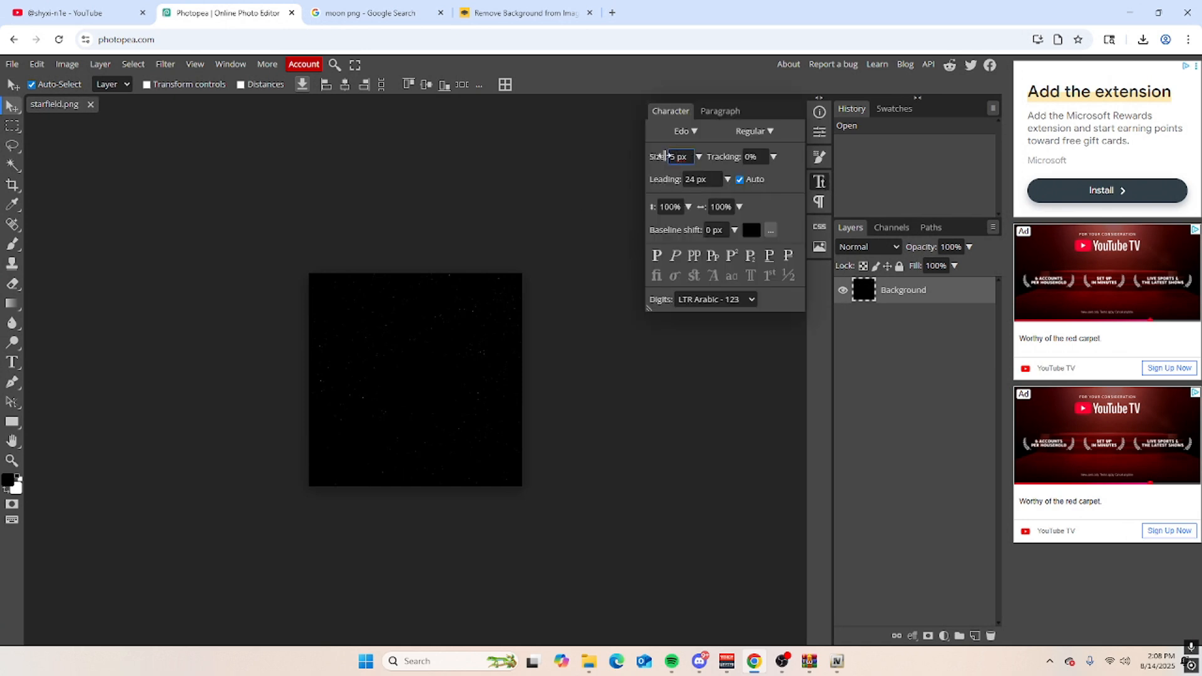
left_click(683, 130)
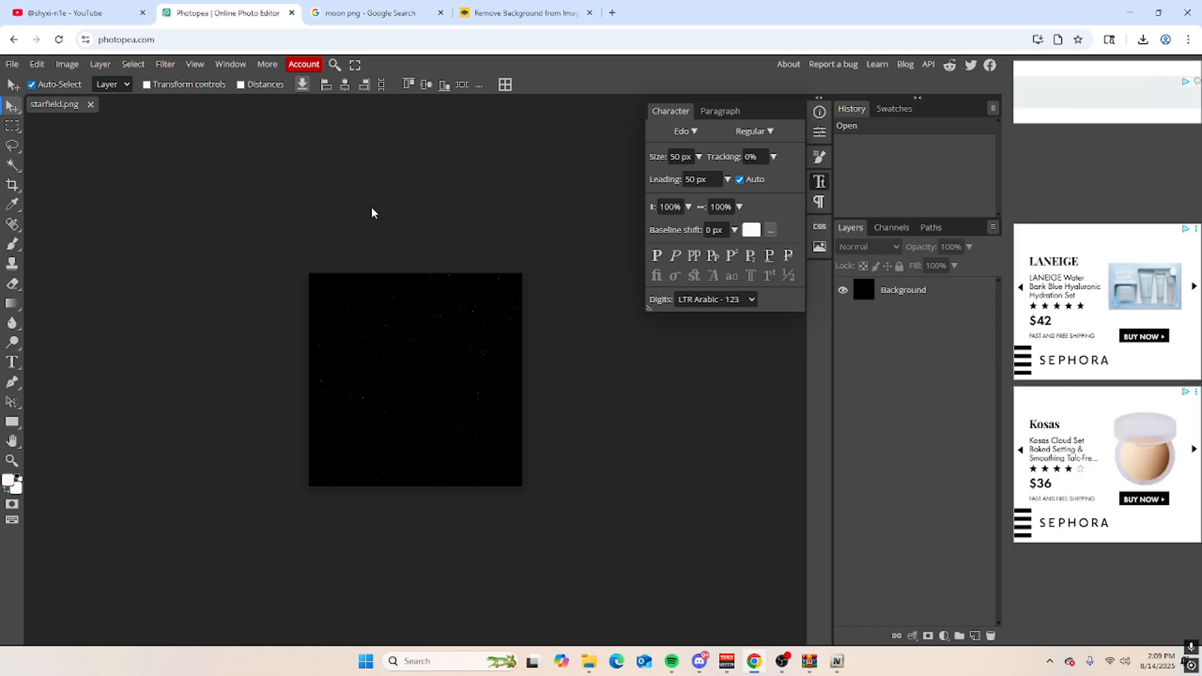
mouse_move(33, 352)
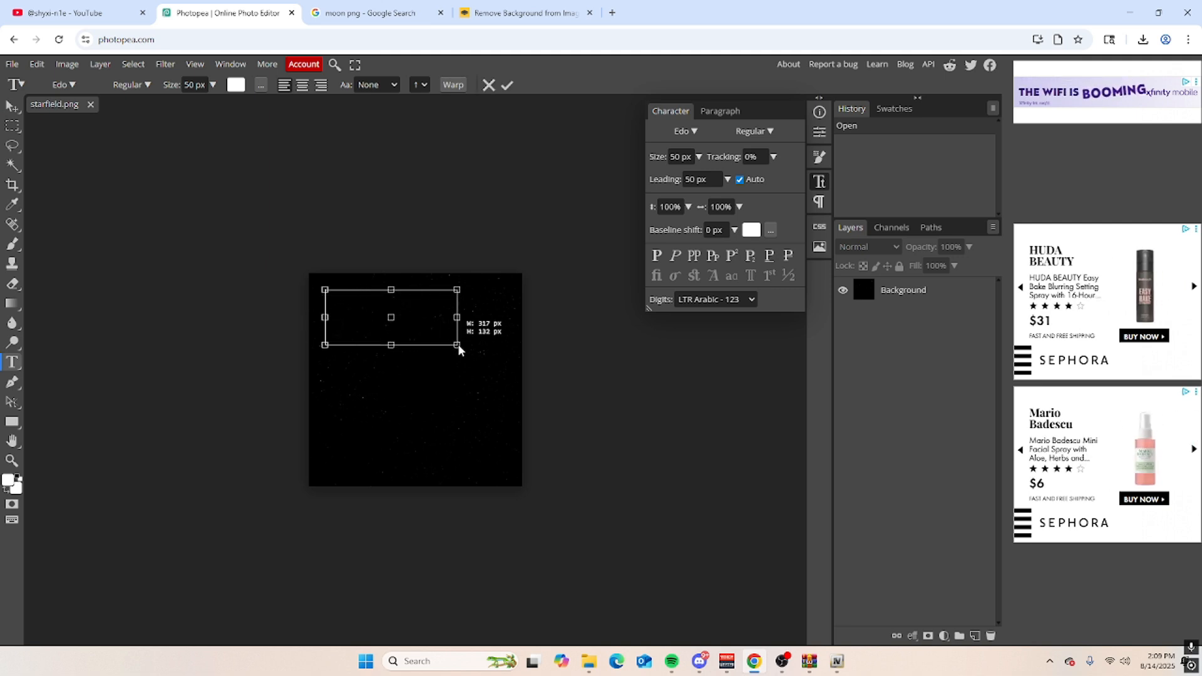
Type SAMMY as three separate white text layers at different heights and commit them.
type("SA")
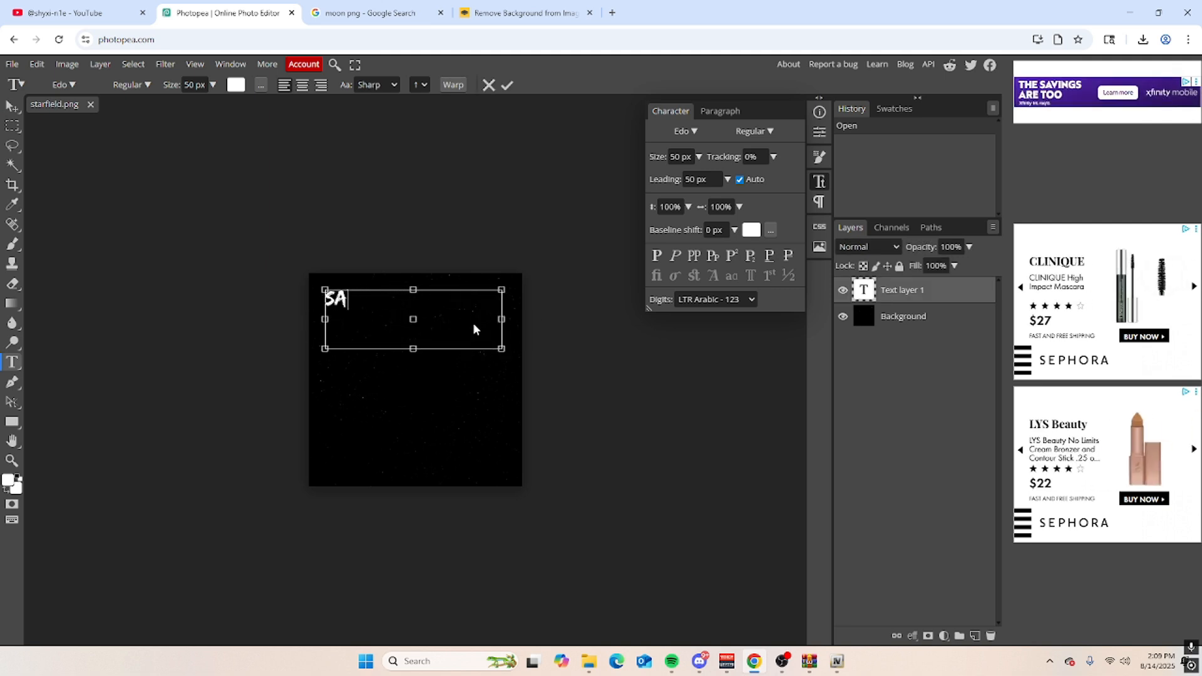
type("M")
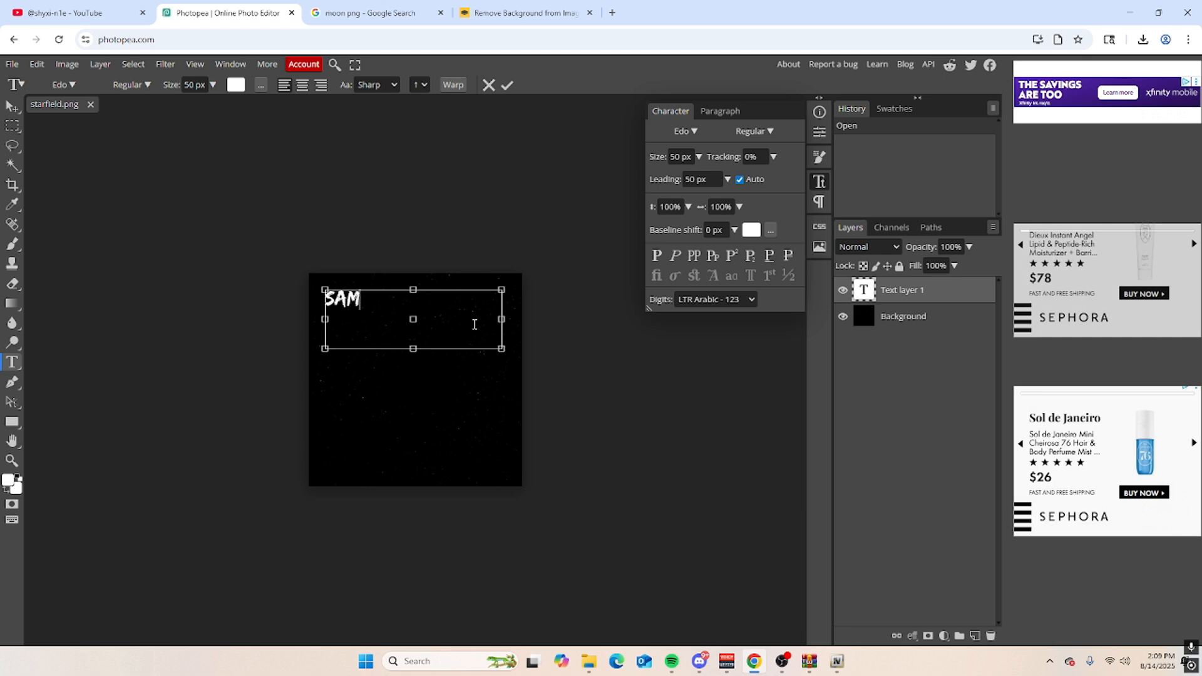
type("MY")
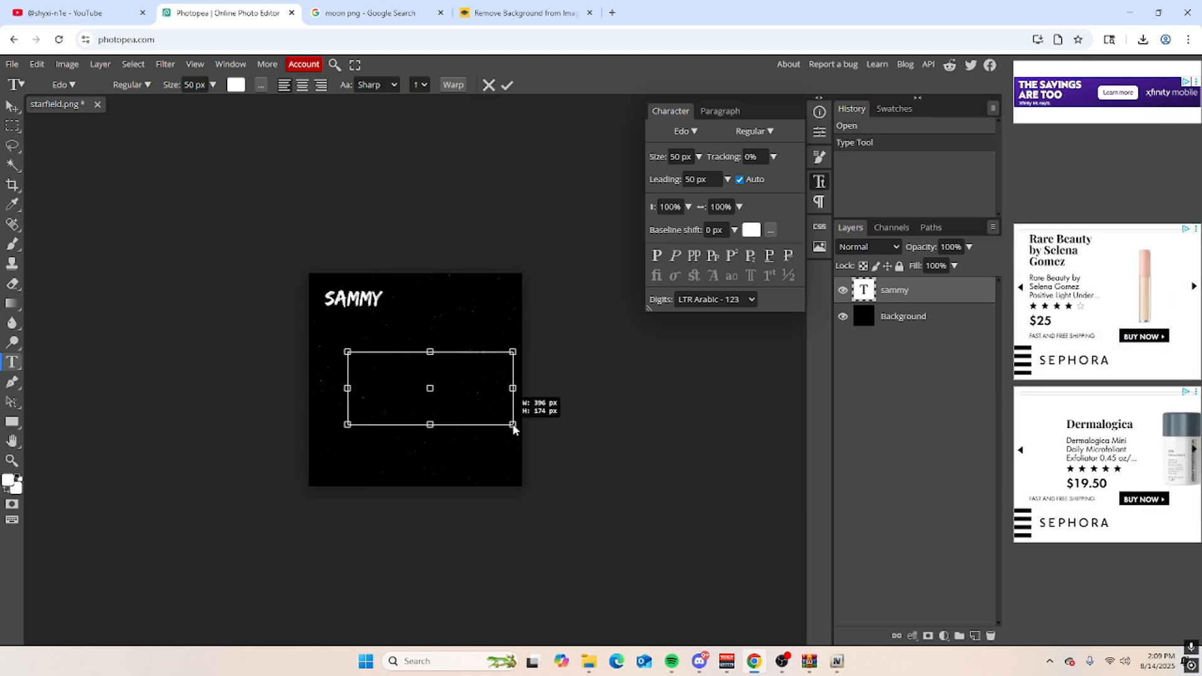
type("SAMMY")
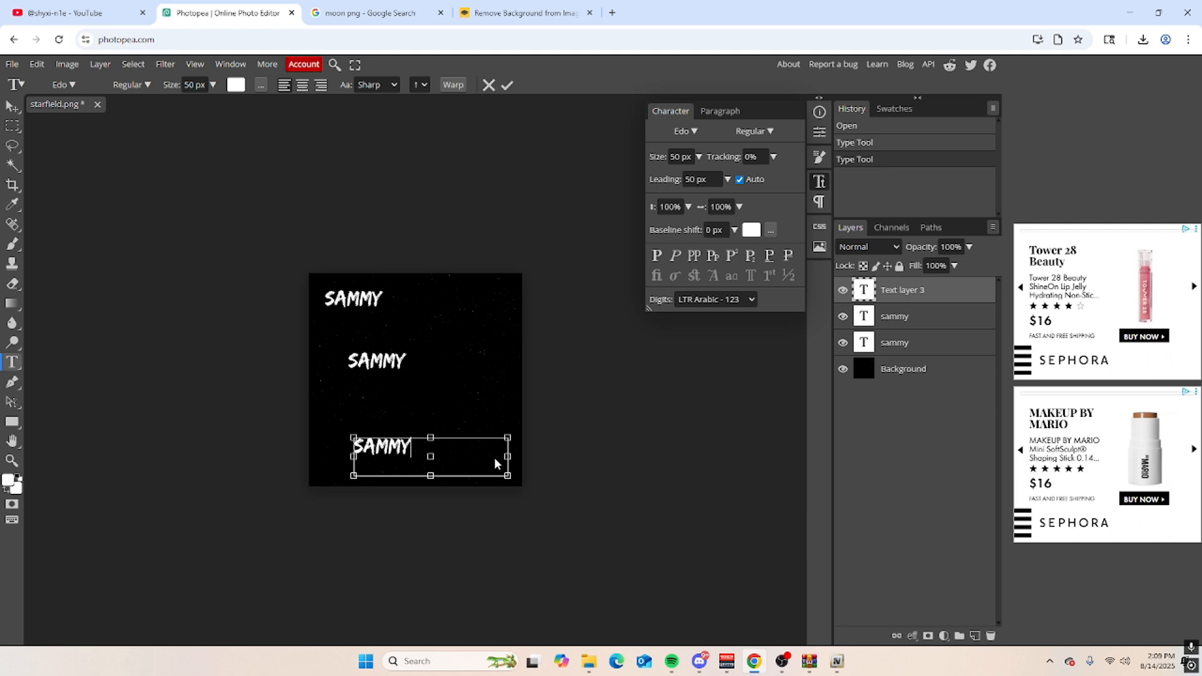
left_click(506, 85)
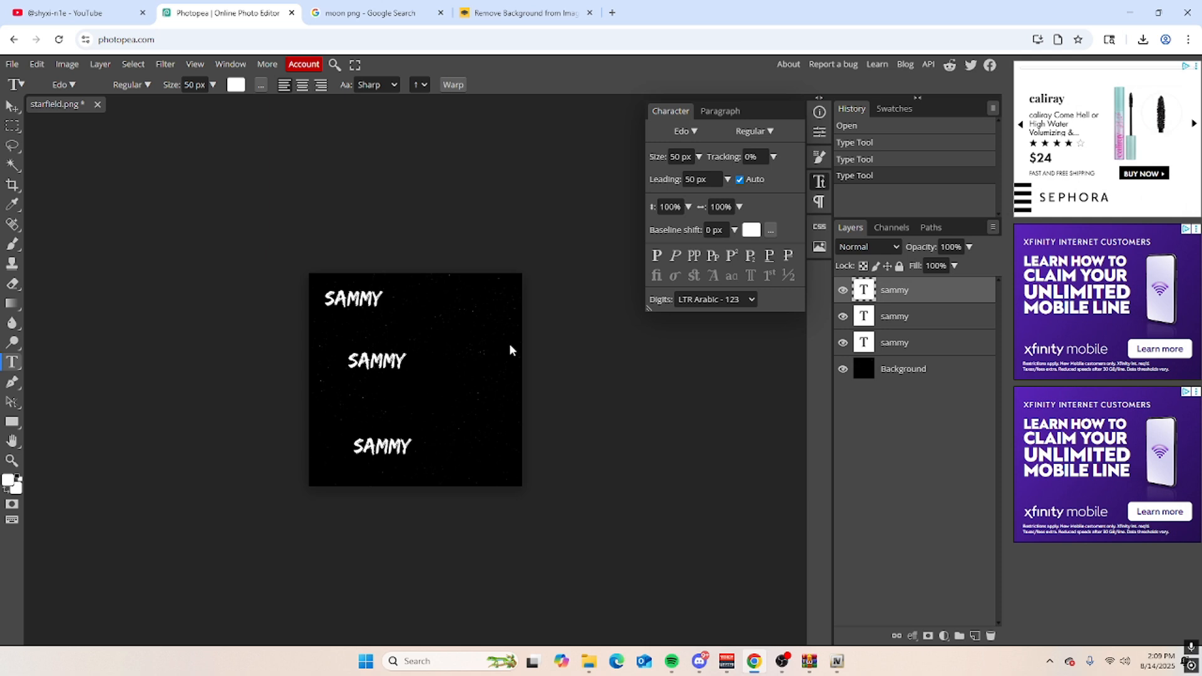
mouse_move(686, 453)
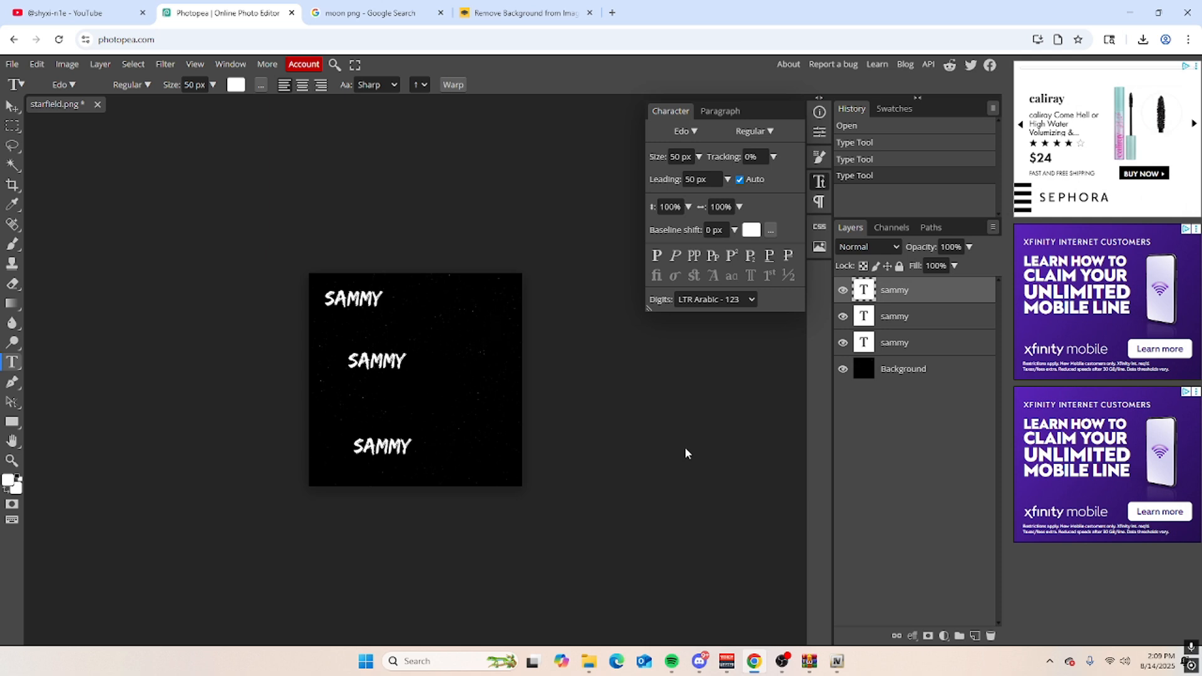
mouse_move(376, 215)
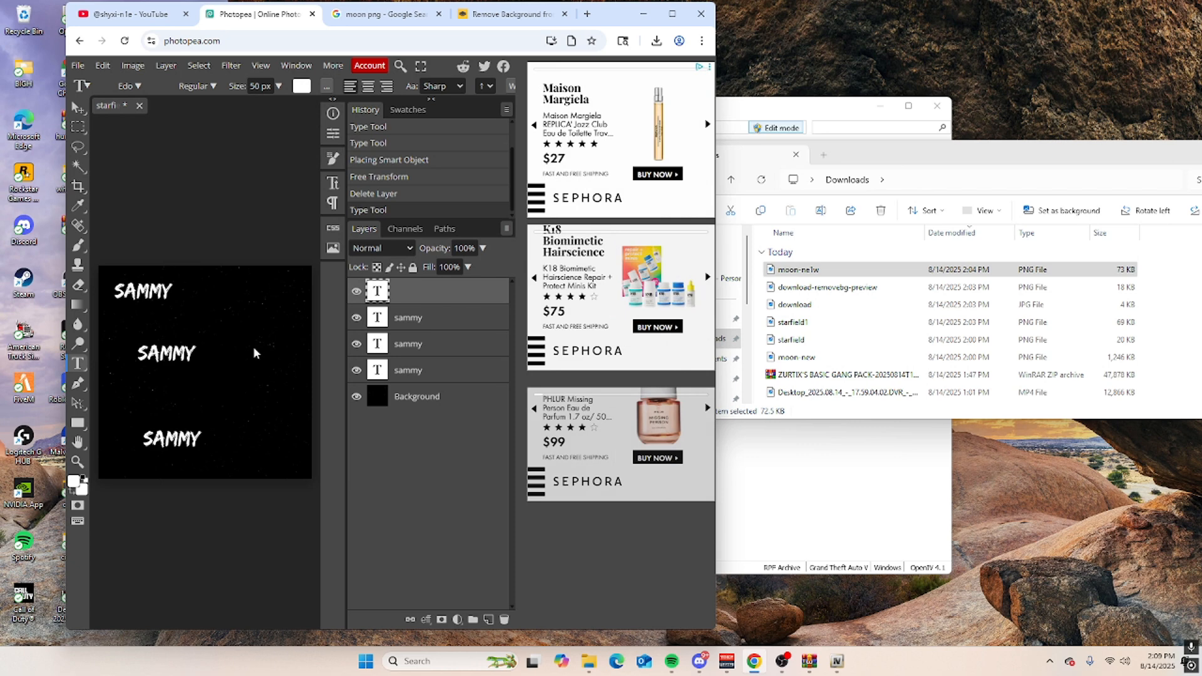
Export the SAMMY starfield as a 512×512 PNG.
left_click(77, 65)
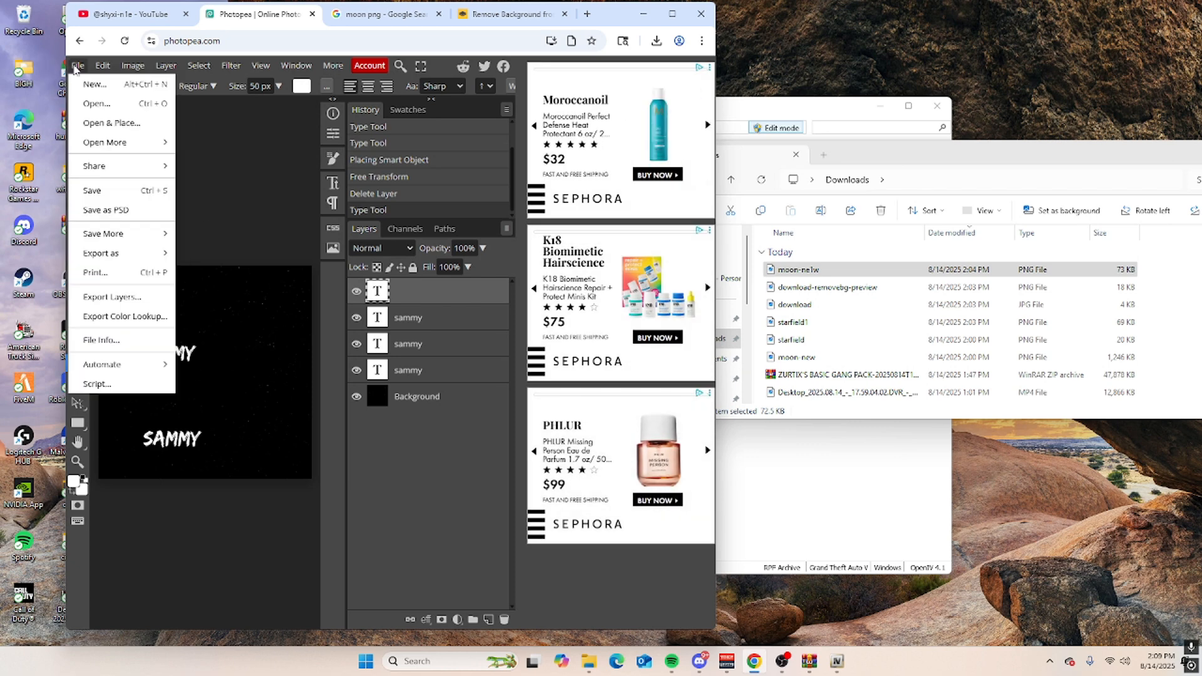
left_click(100, 253)
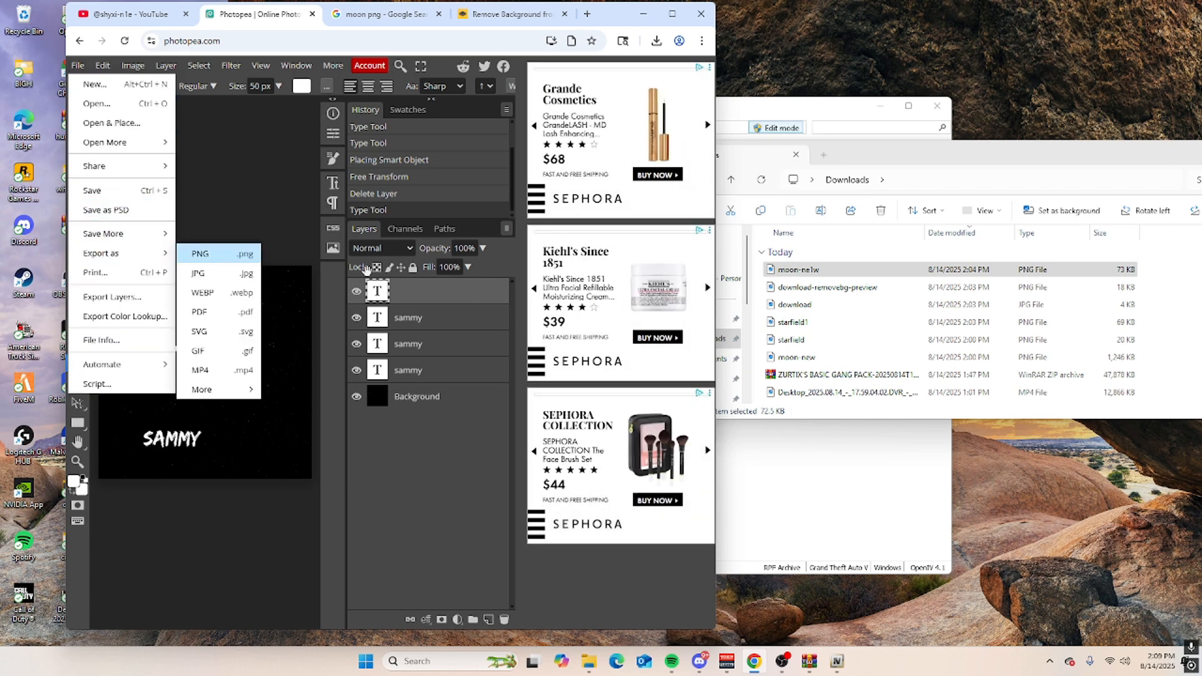
left_click(199, 253)
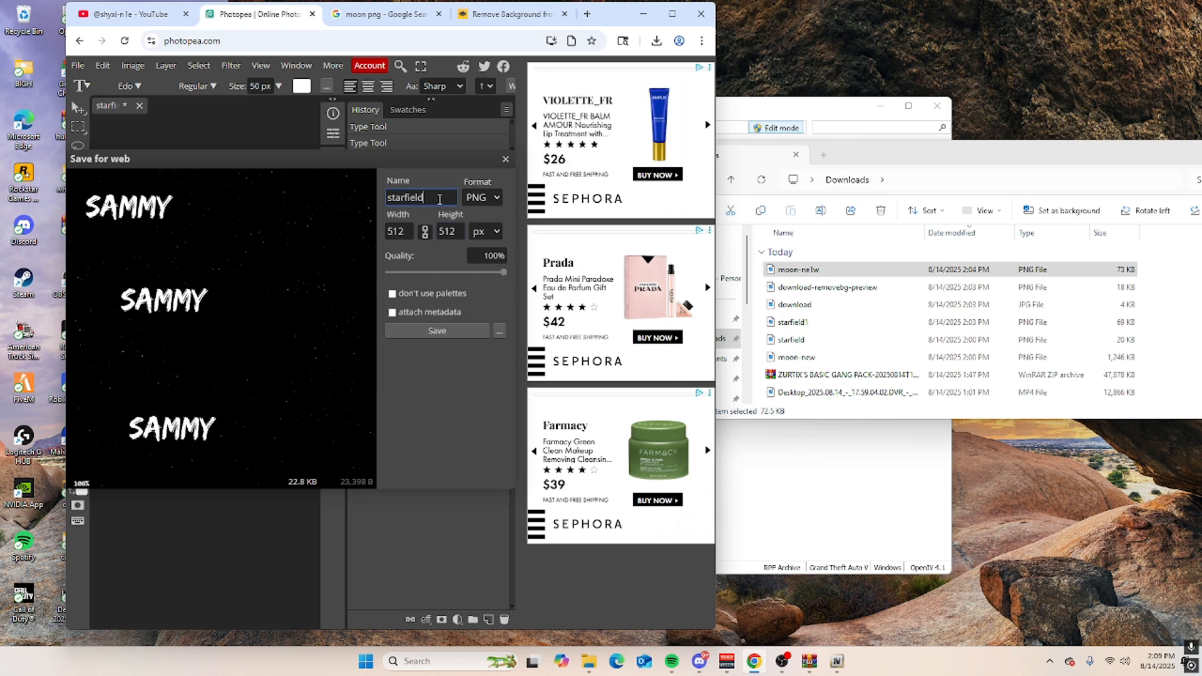
left_click(437, 330)
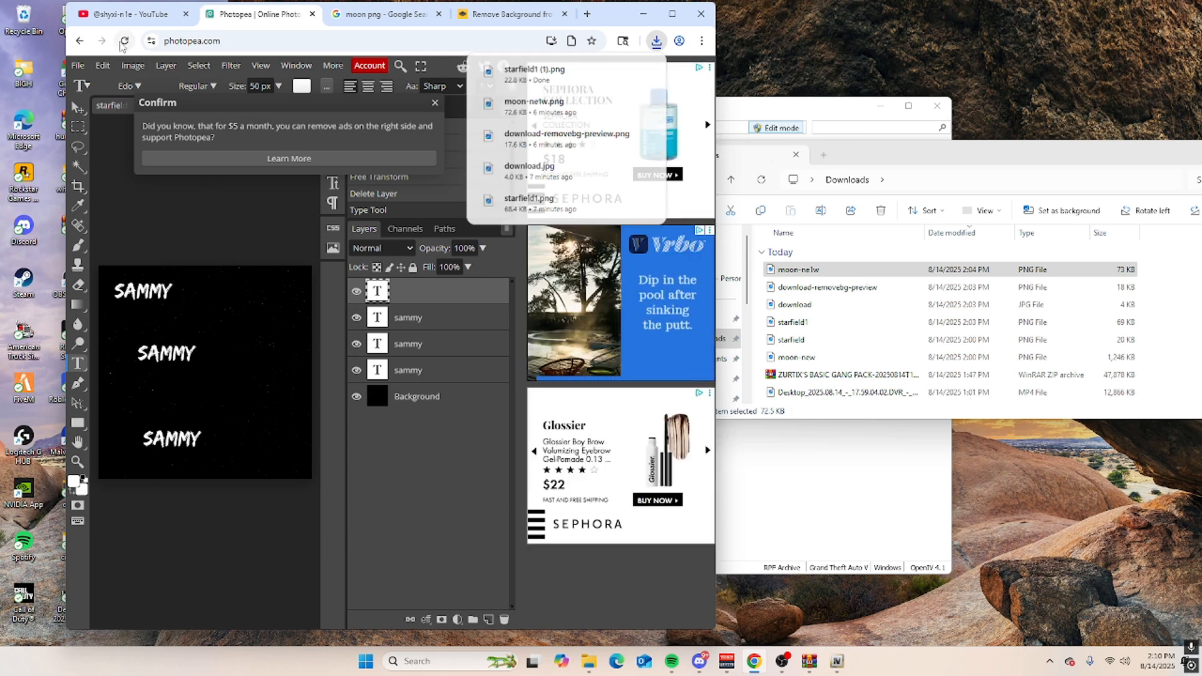
Reload Photopea, open moon-new.png, and switch to the Google 'moon png' results.
left_click(122, 41)
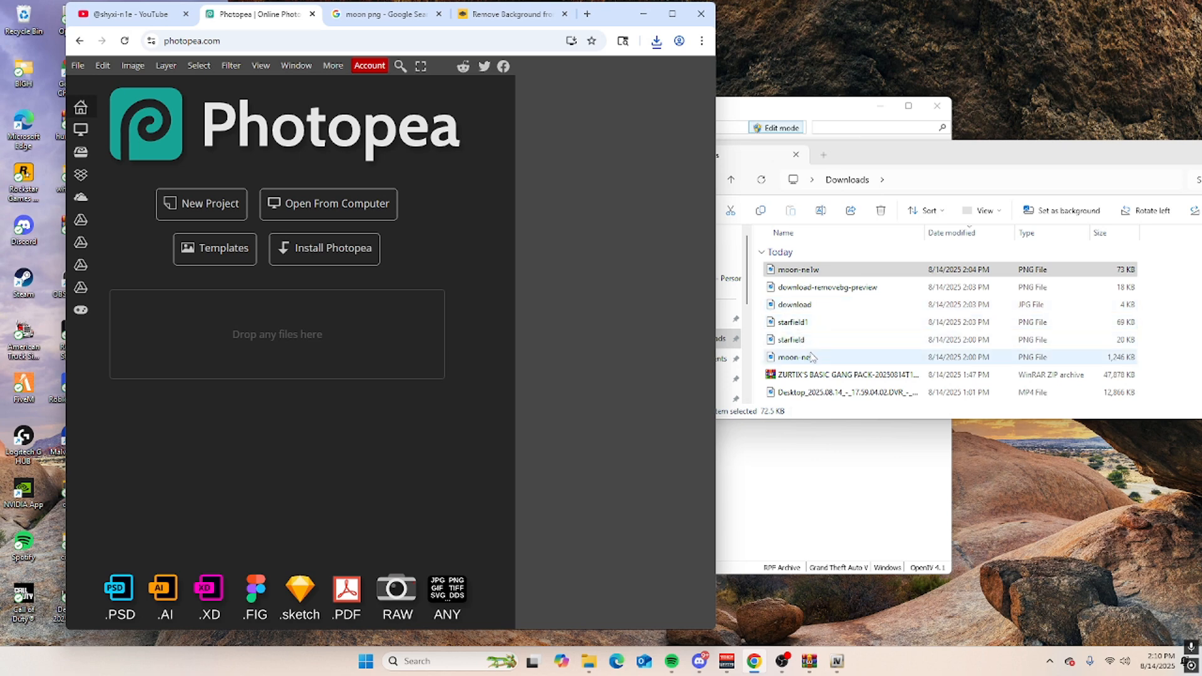
left_click(800, 356)
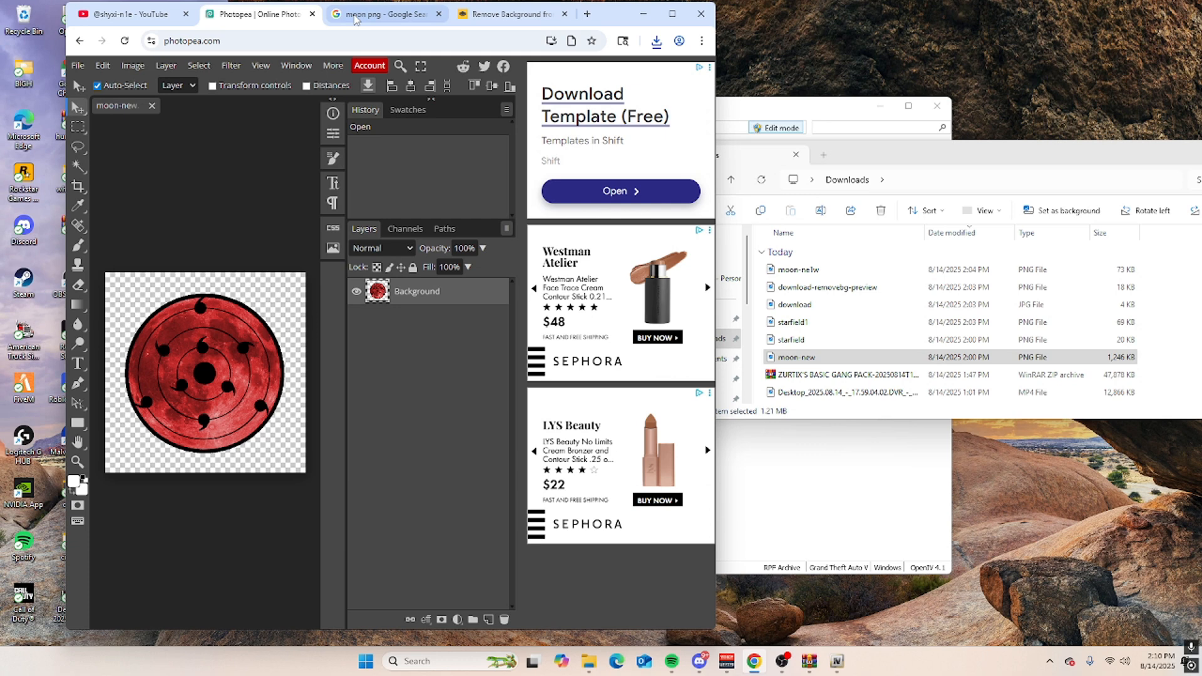
left_click(383, 14)
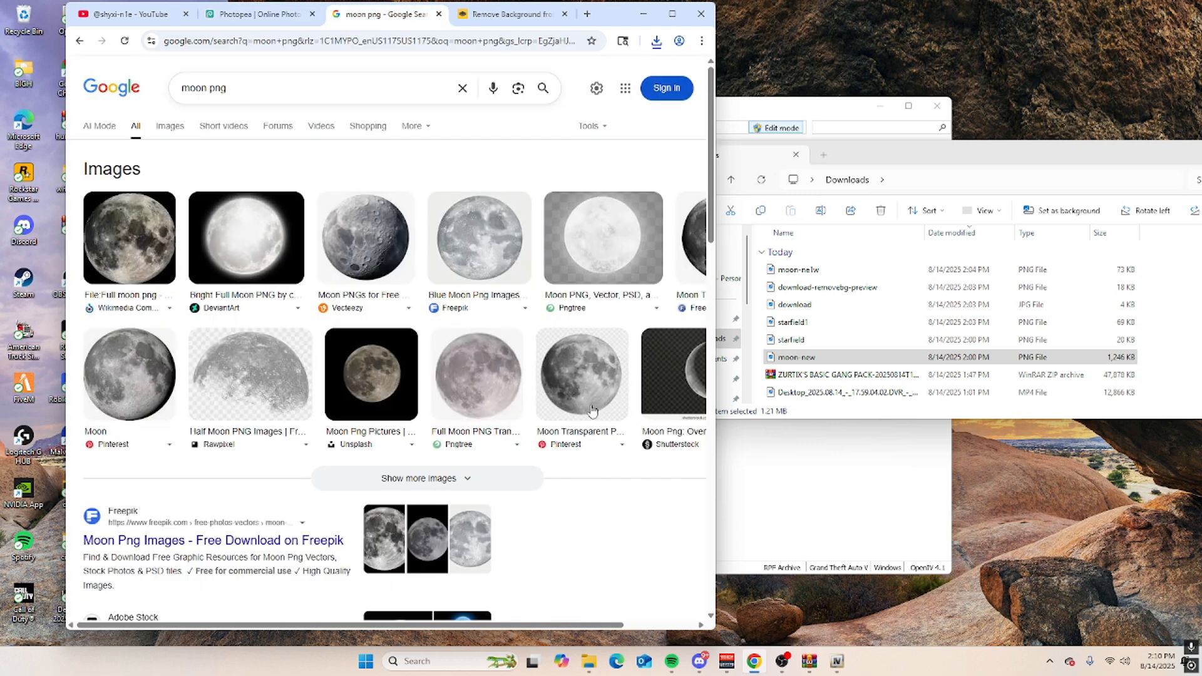
View the background-free moon on remove.bg, then return to Photopea.
left_click(509, 14)
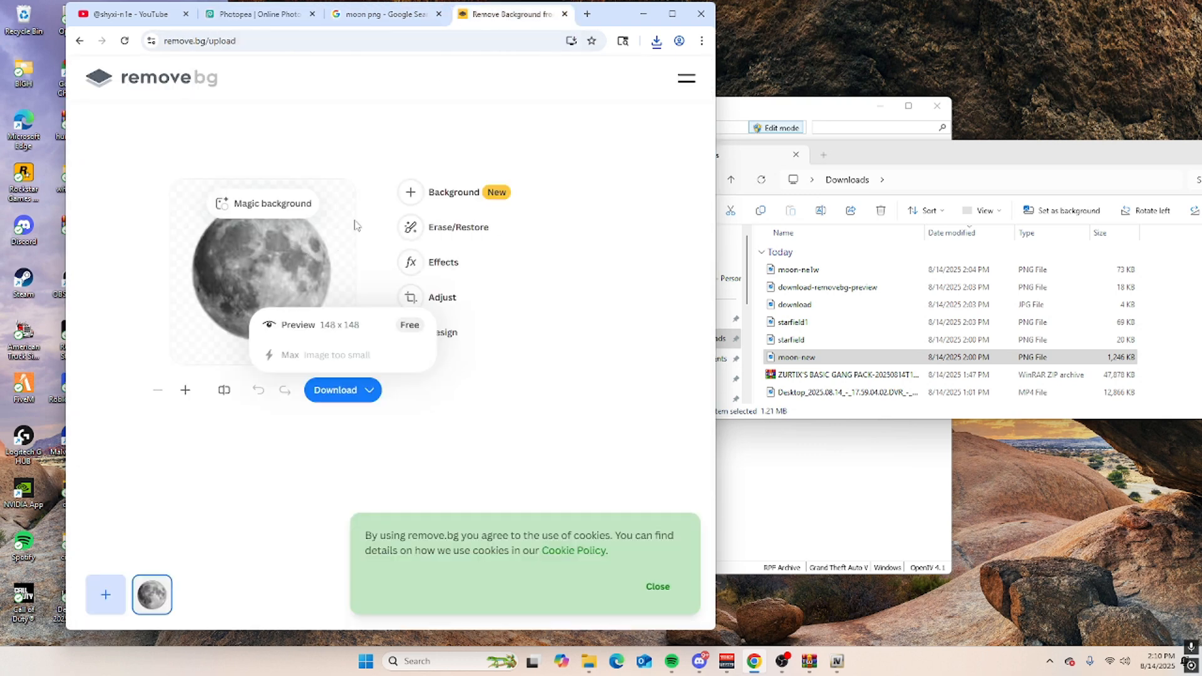
mouse_move(316, 200)
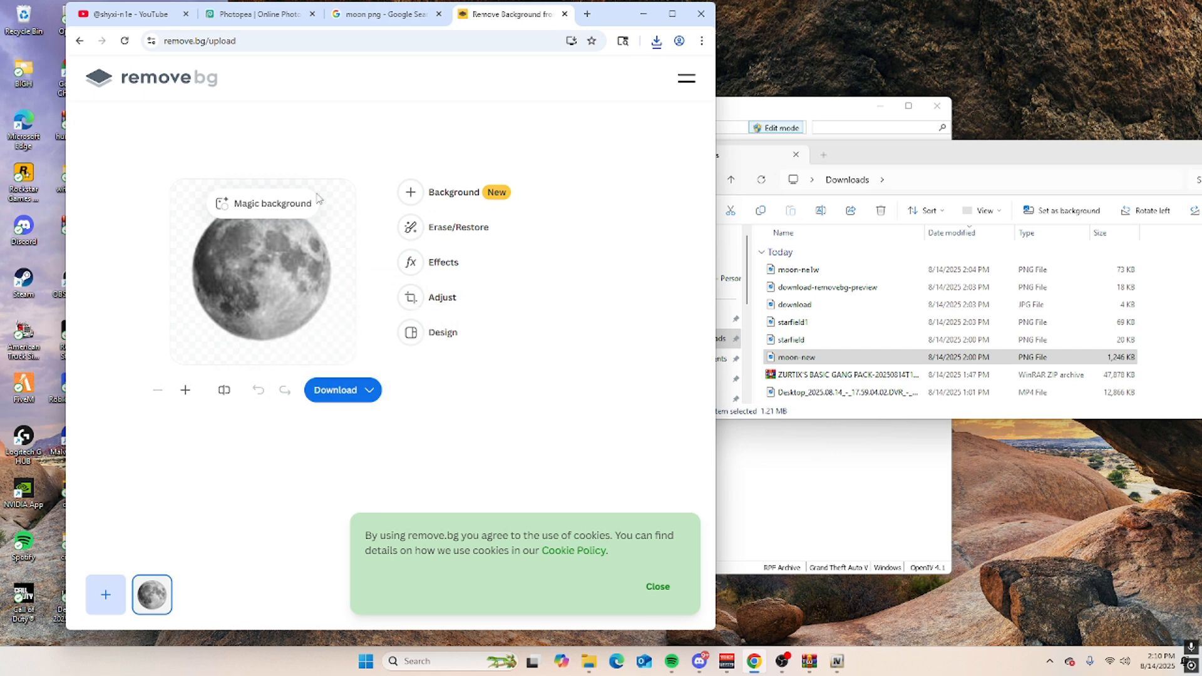
mouse_move(437, 41)
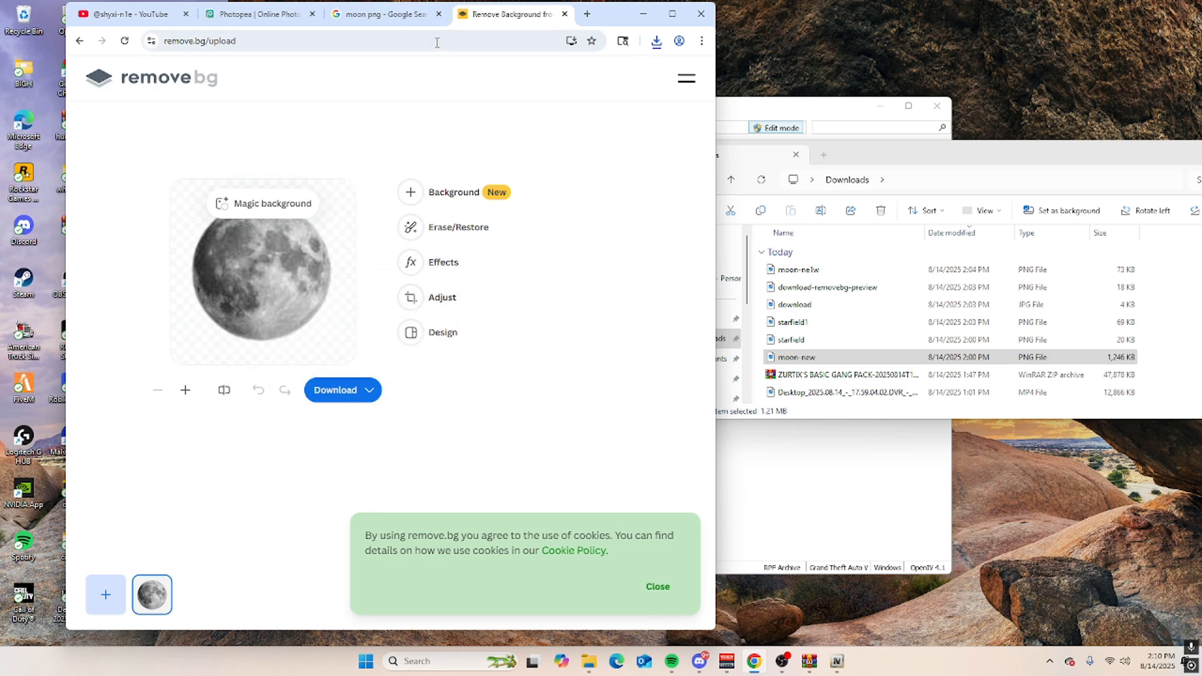
left_click(257, 13)
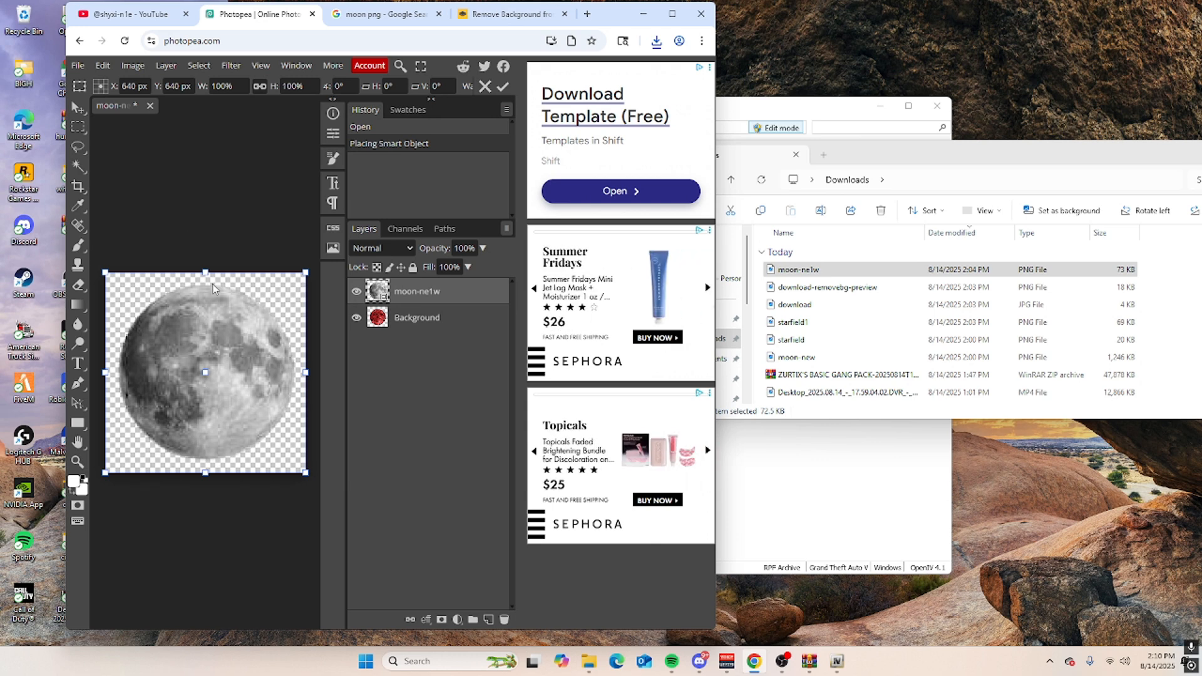
Export the moon composite as a 1280×1280 PNG named moon-new1.
left_click(77, 65)
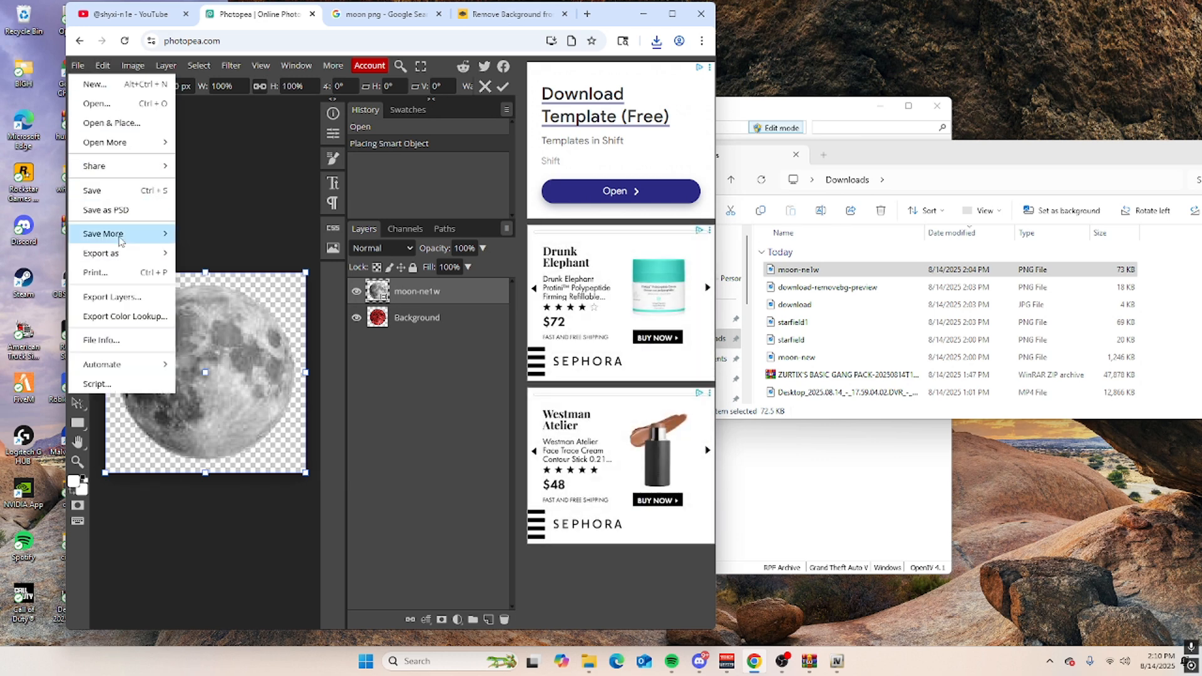
left_click(99, 253)
type("moon-new1")
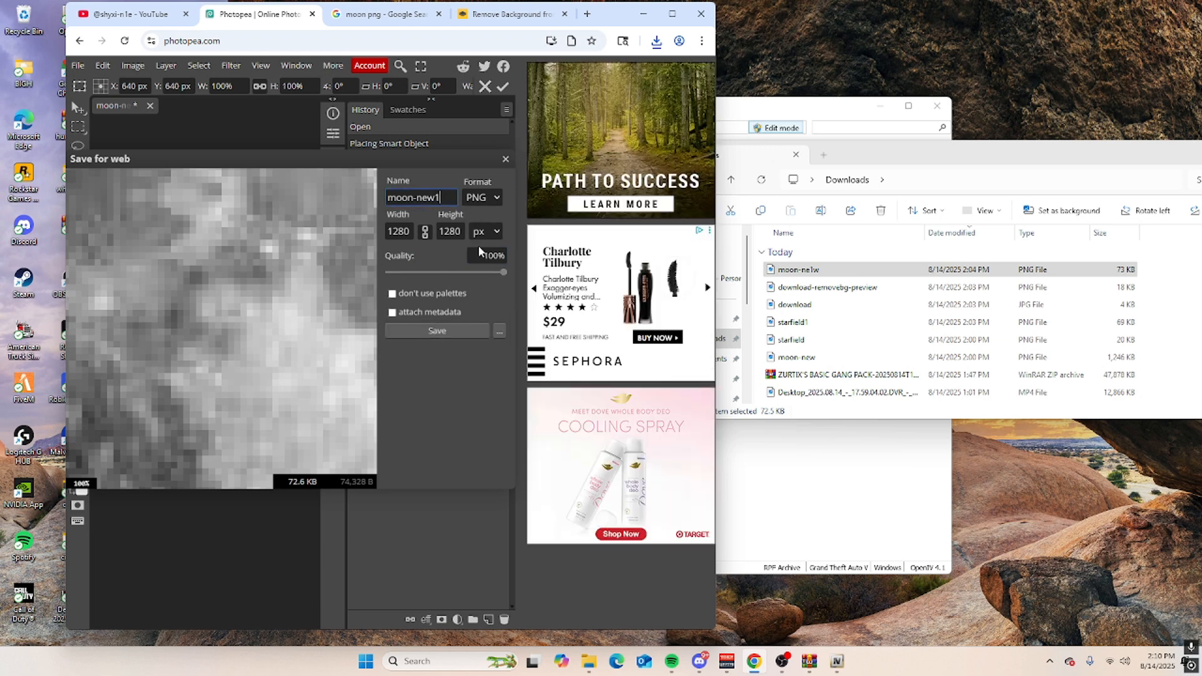
left_click(437, 330)
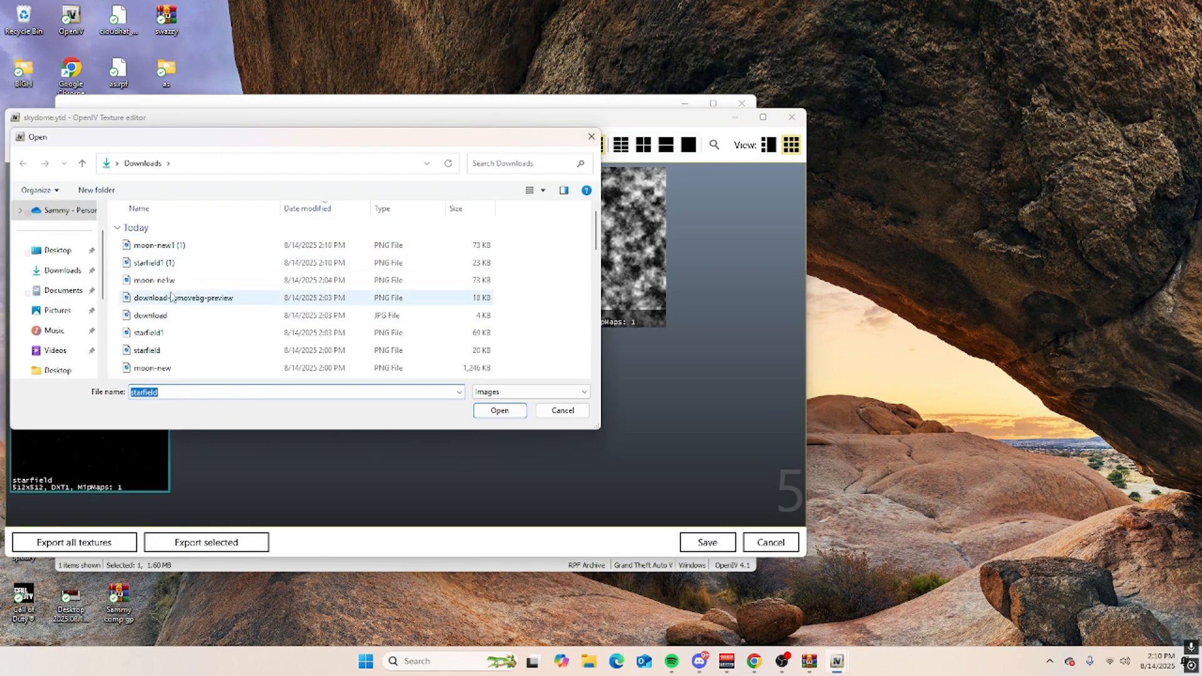
Replace the starfield texture with the SAMMY starfield PNG and save skydome.ytd.
left_click(498, 410)
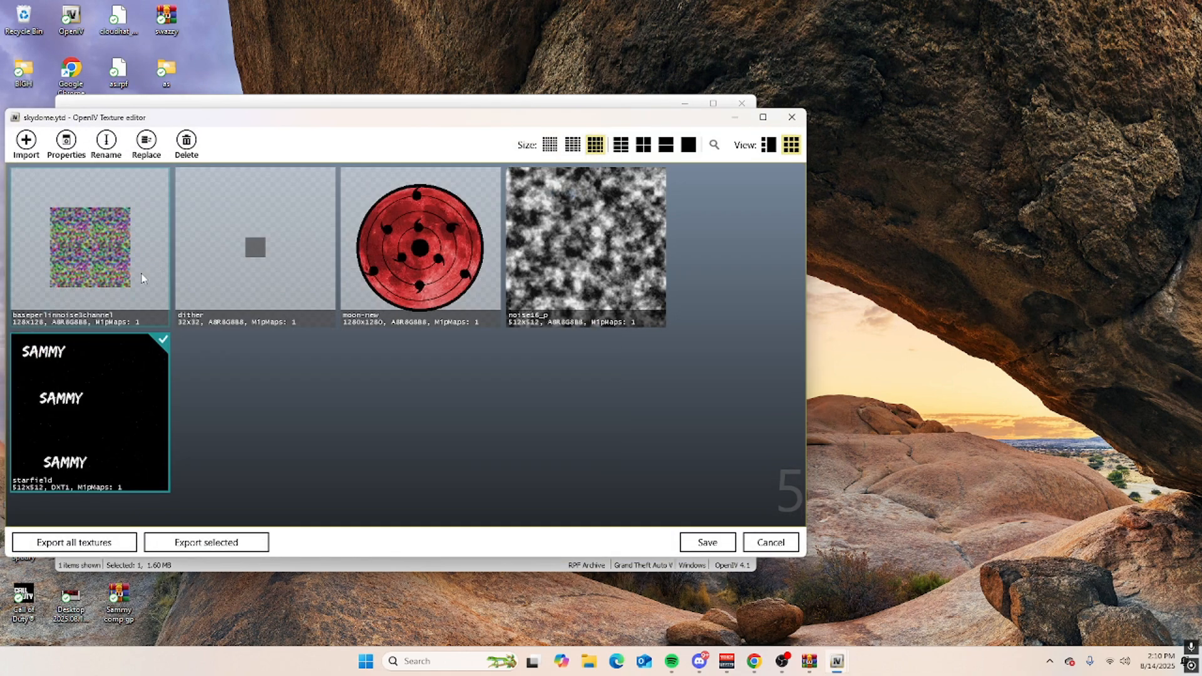
left_click(420, 245)
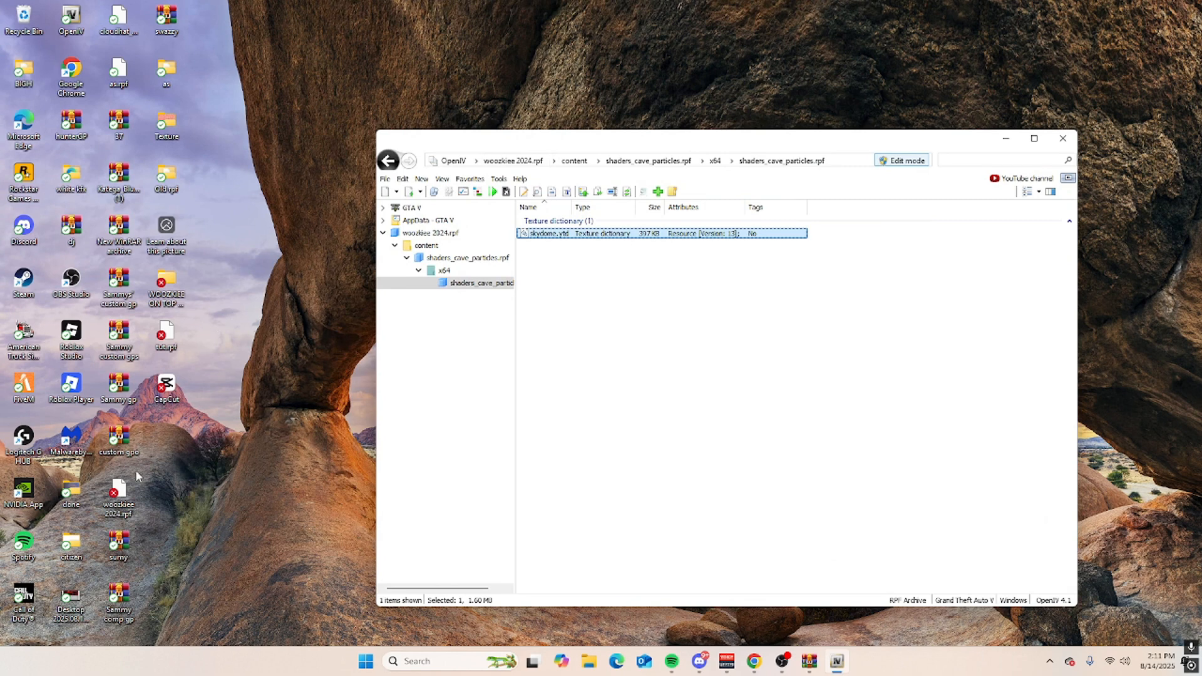
Rename the desktop archive to tut1.rpf, browse tut1 - Copy.rpf's content, then close OpenIV.
right_click(119, 491)
type("tut1")
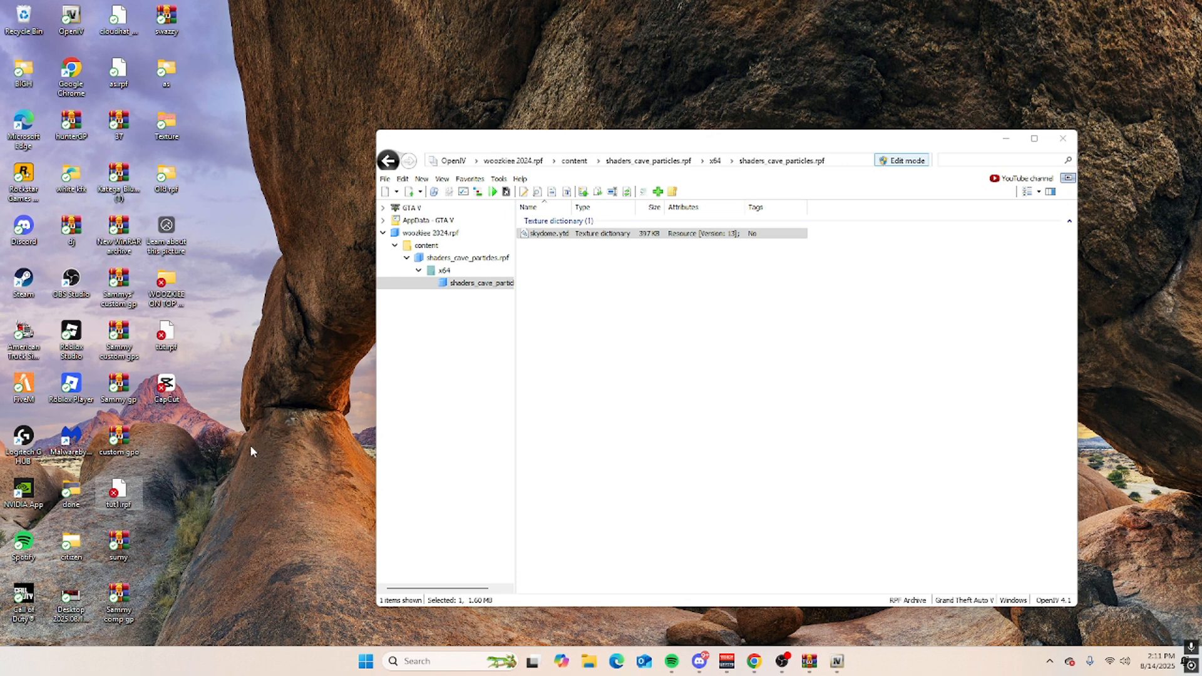
mouse_move(196, 508)
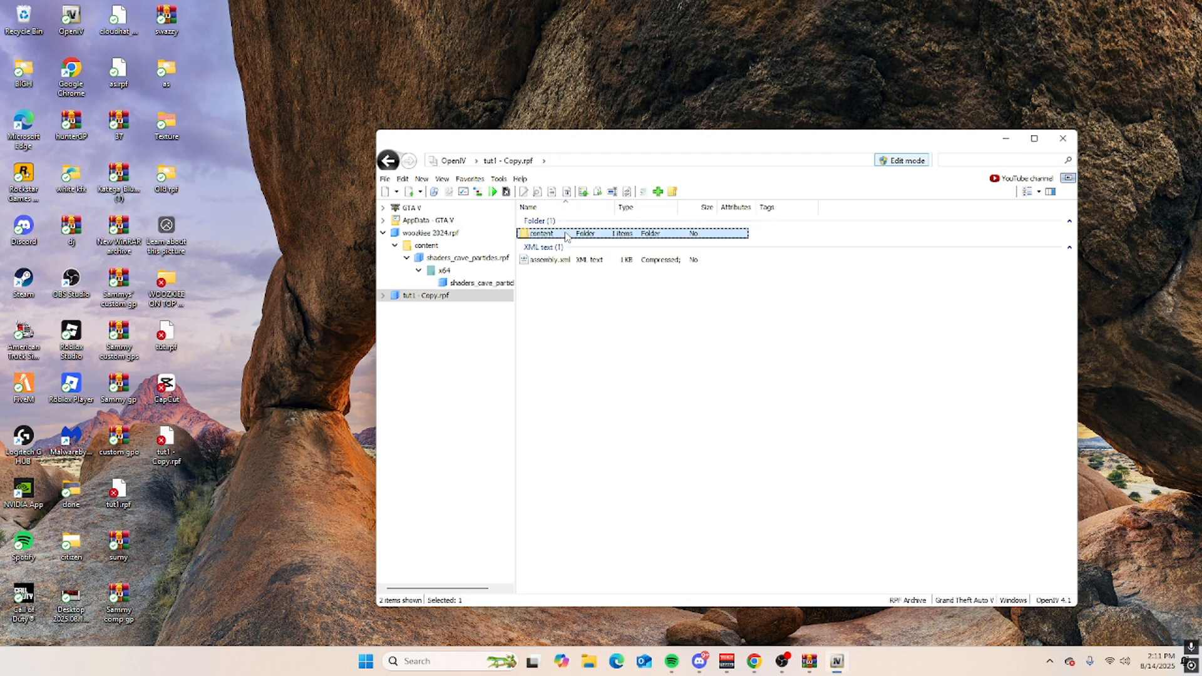
double_click(541, 232)
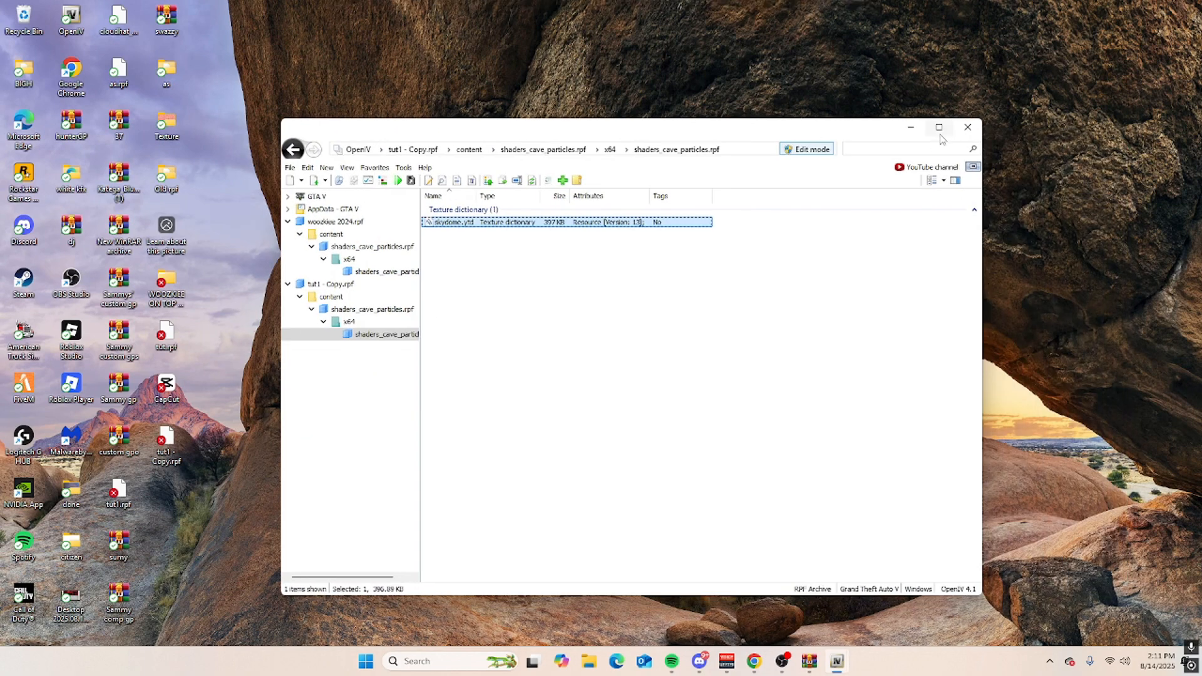
left_click(966, 126)
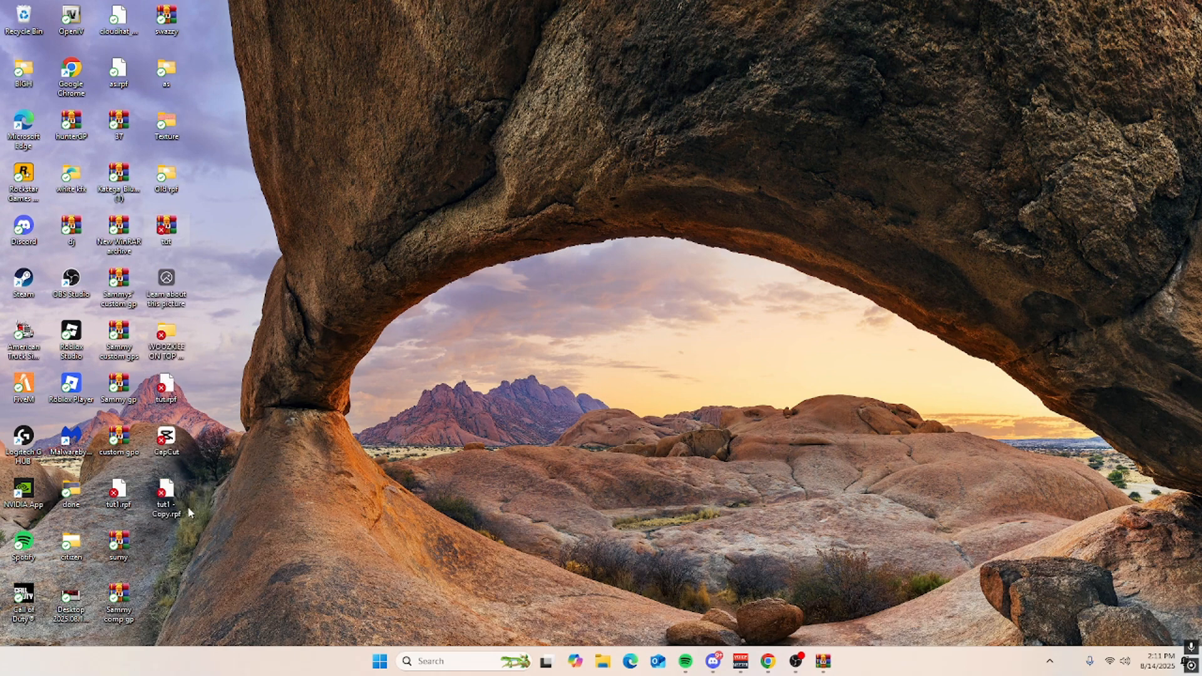
mouse_move(148, 539)
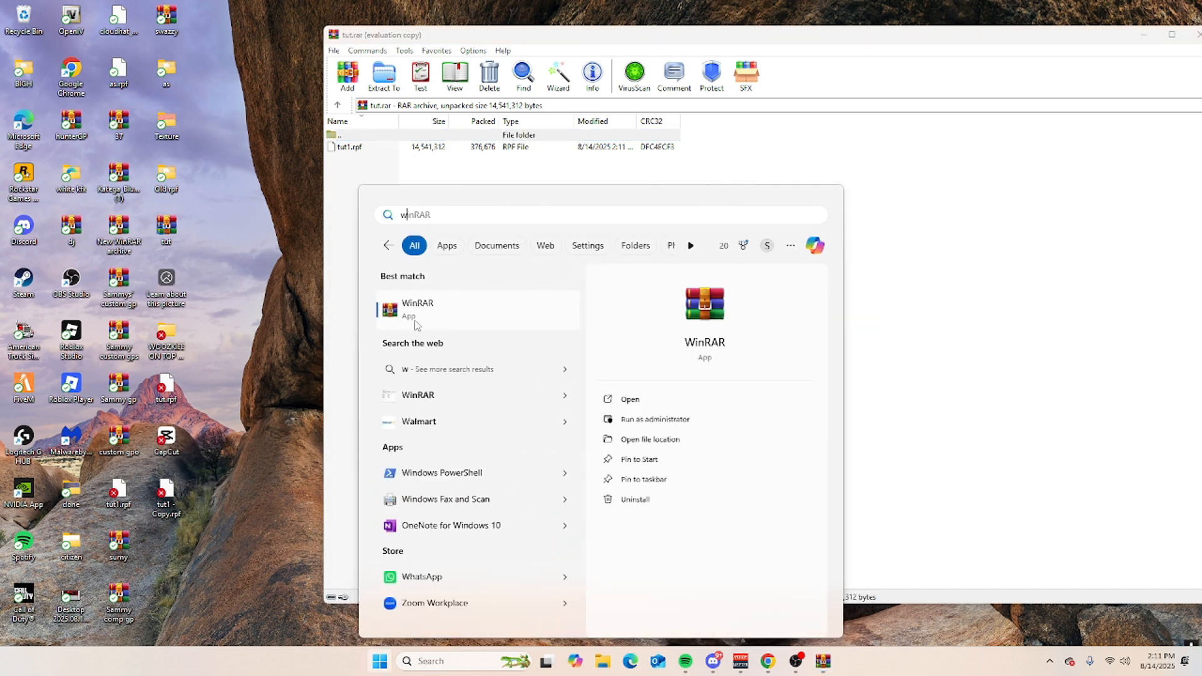
Open woozkiee_2024_GP_TUT (1) and add its citizen folder into tut.rar.
type("woozkiee_2024_GP_TUT (1)")
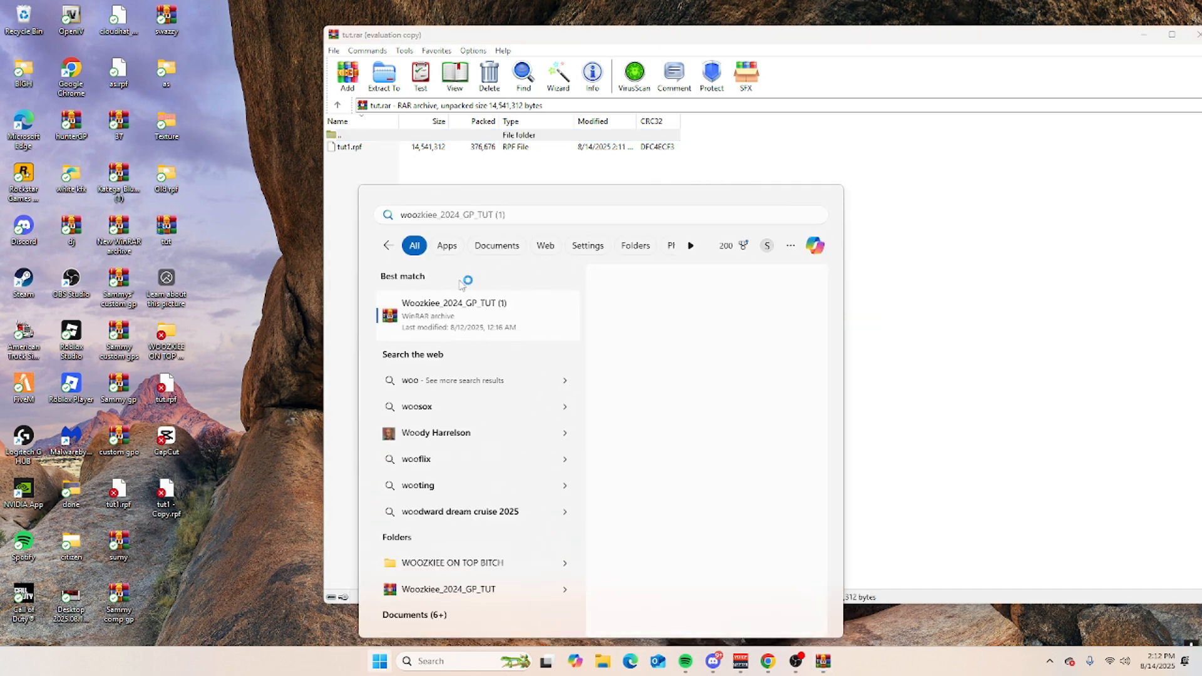
left_click(453, 302)
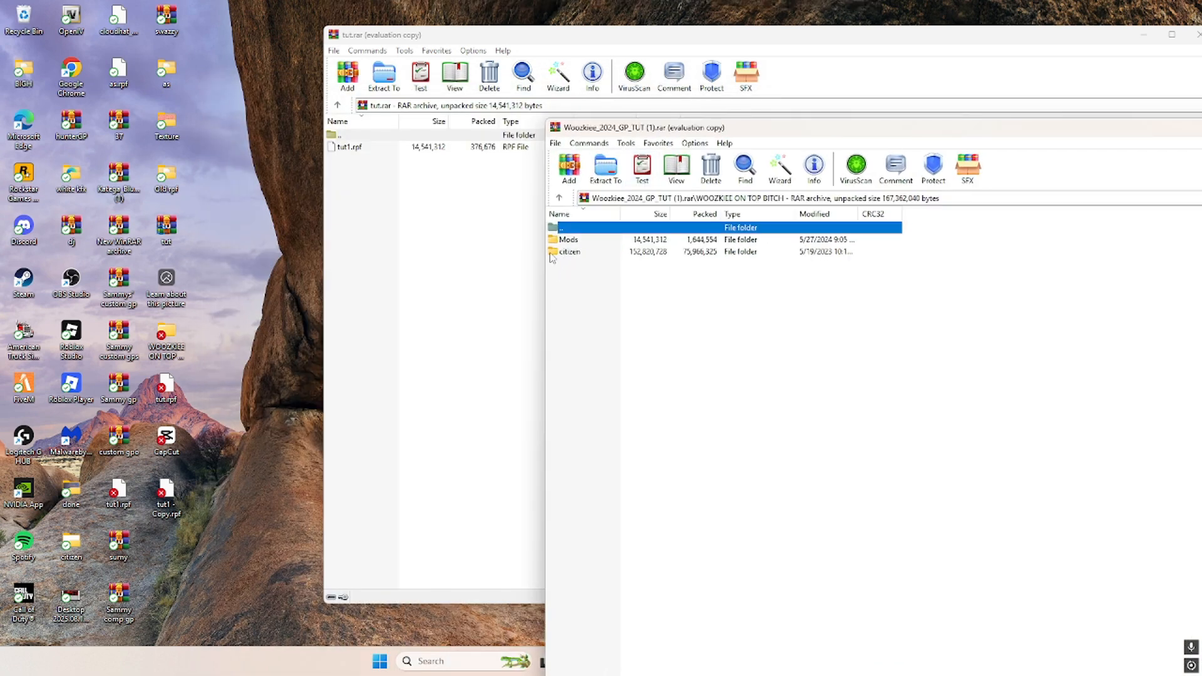
left_click(347, 75)
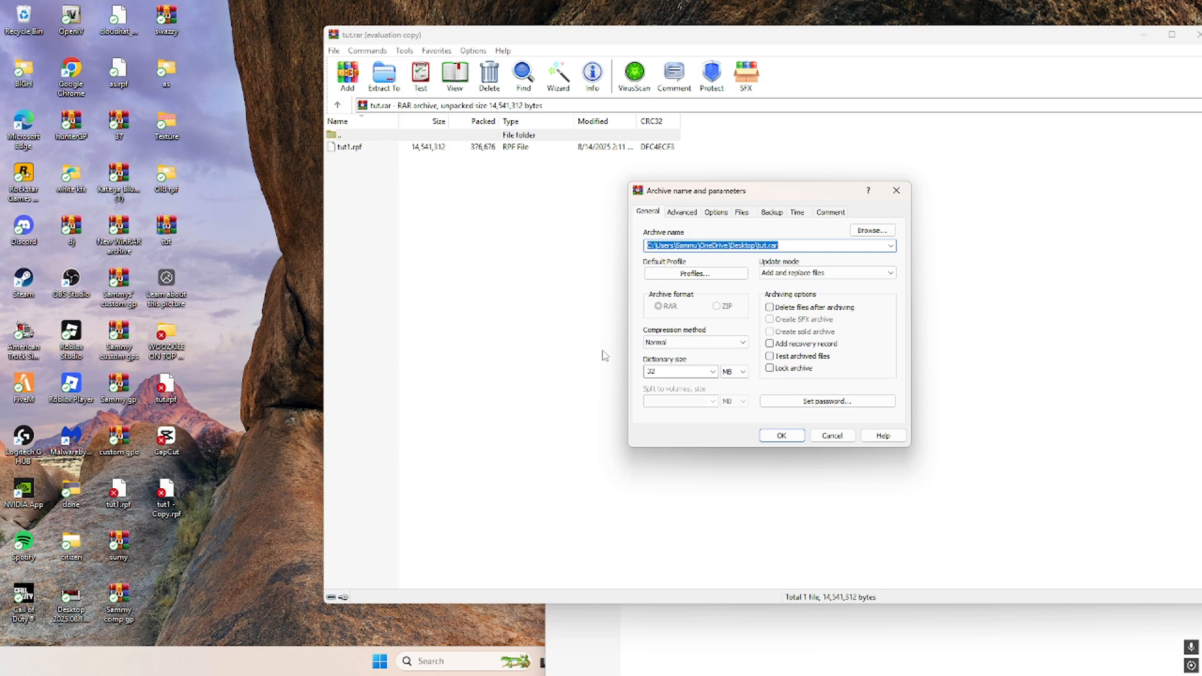
left_click(781, 435)
type("file Explorer")
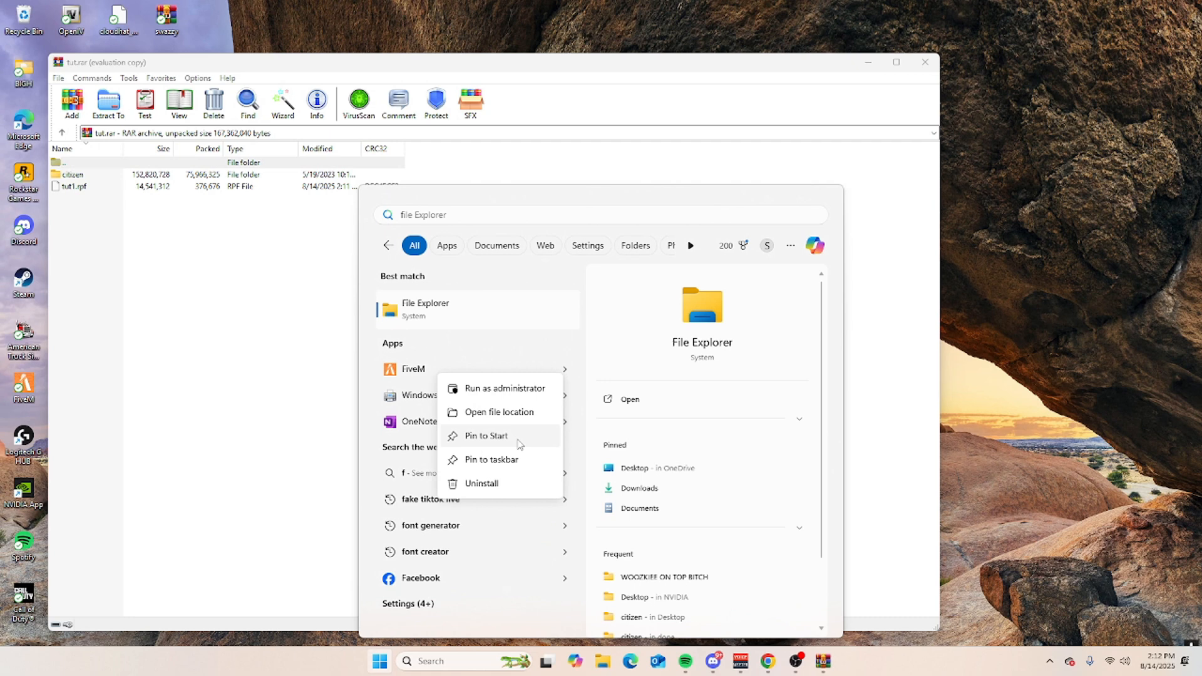
Drop tut1.rpf into FiveM's mods folder and close the Explorer window.
left_click(499, 412)
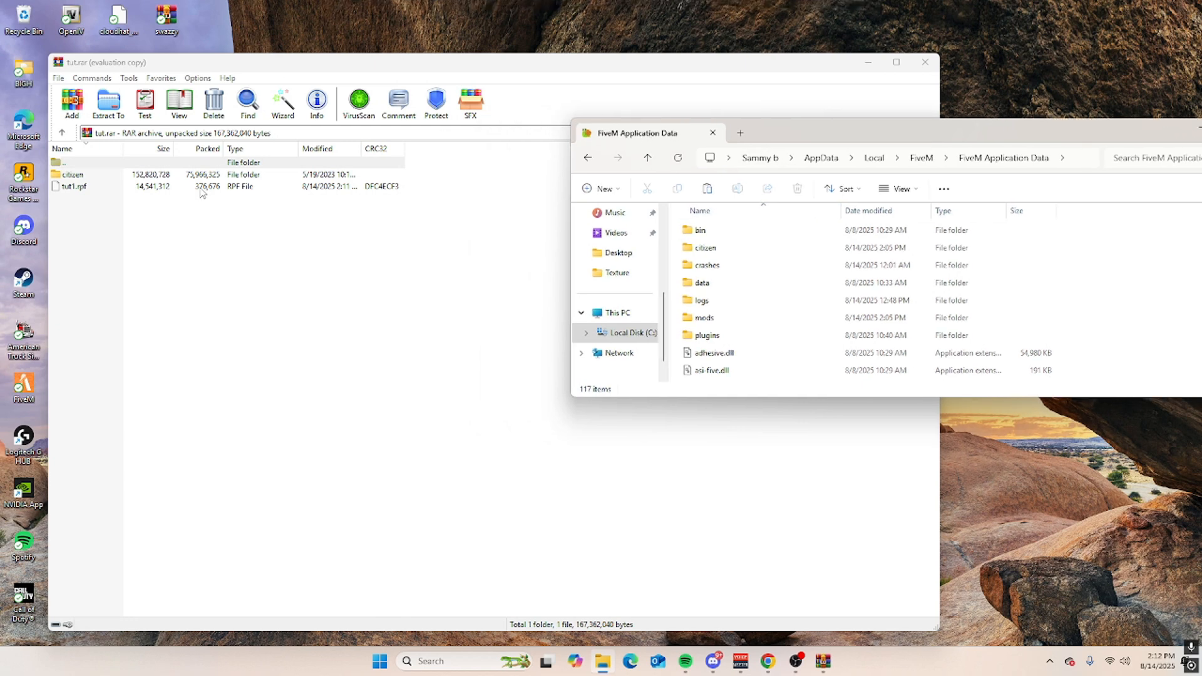
left_click(721, 335)
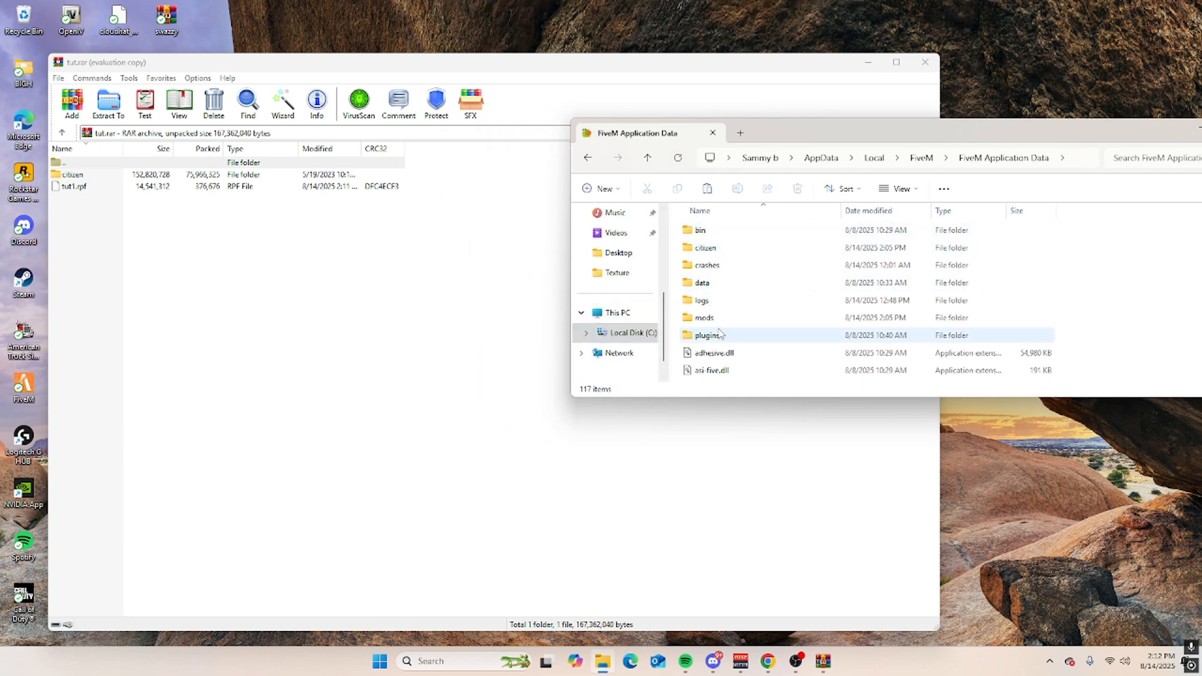
double_click(703, 317)
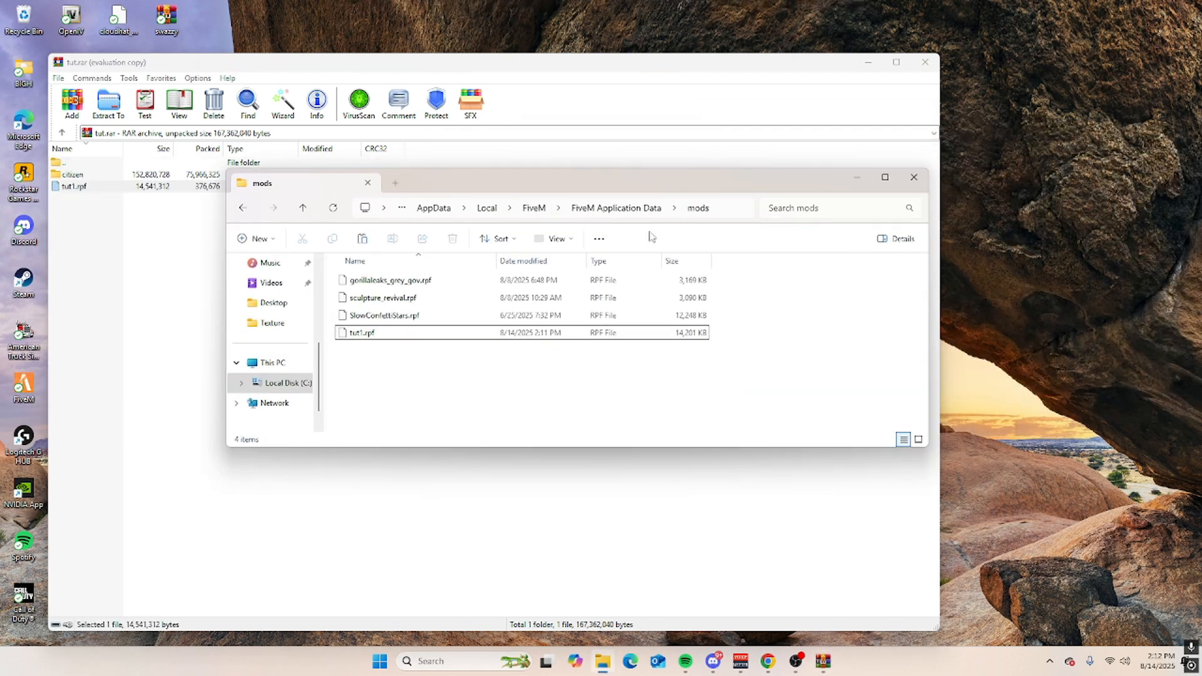
left_click(913, 177)
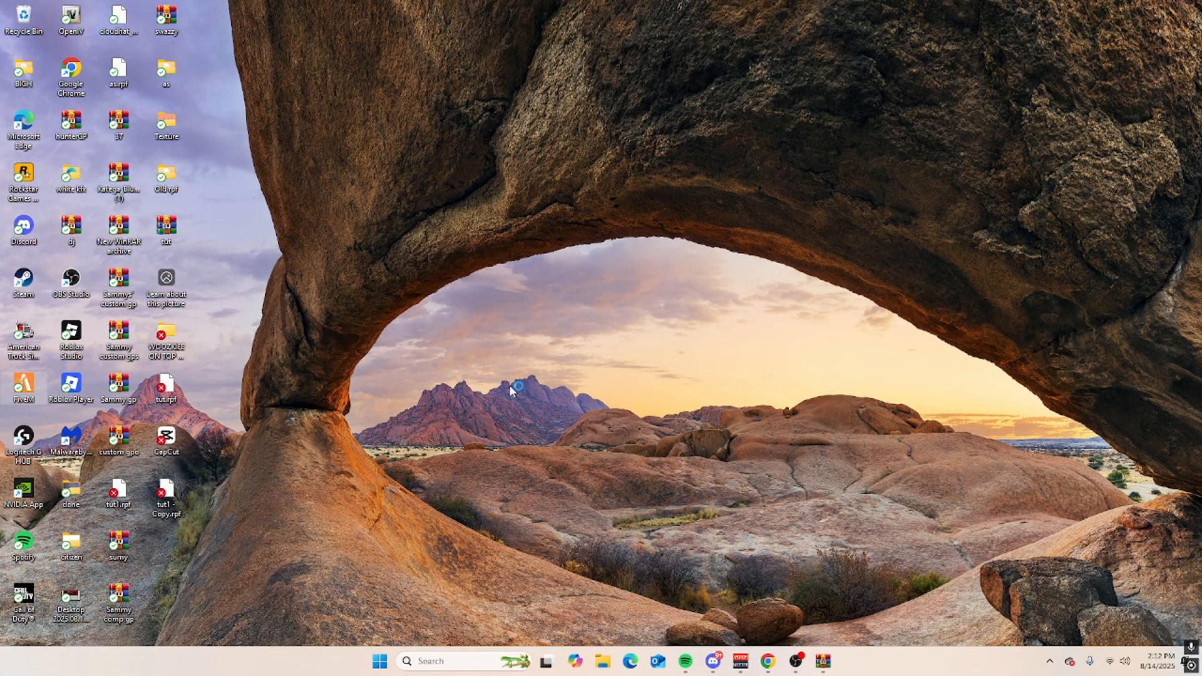
Launch FiveM from the desktop shortcut to view the SAMMY night sky.
double_click(20, 387)
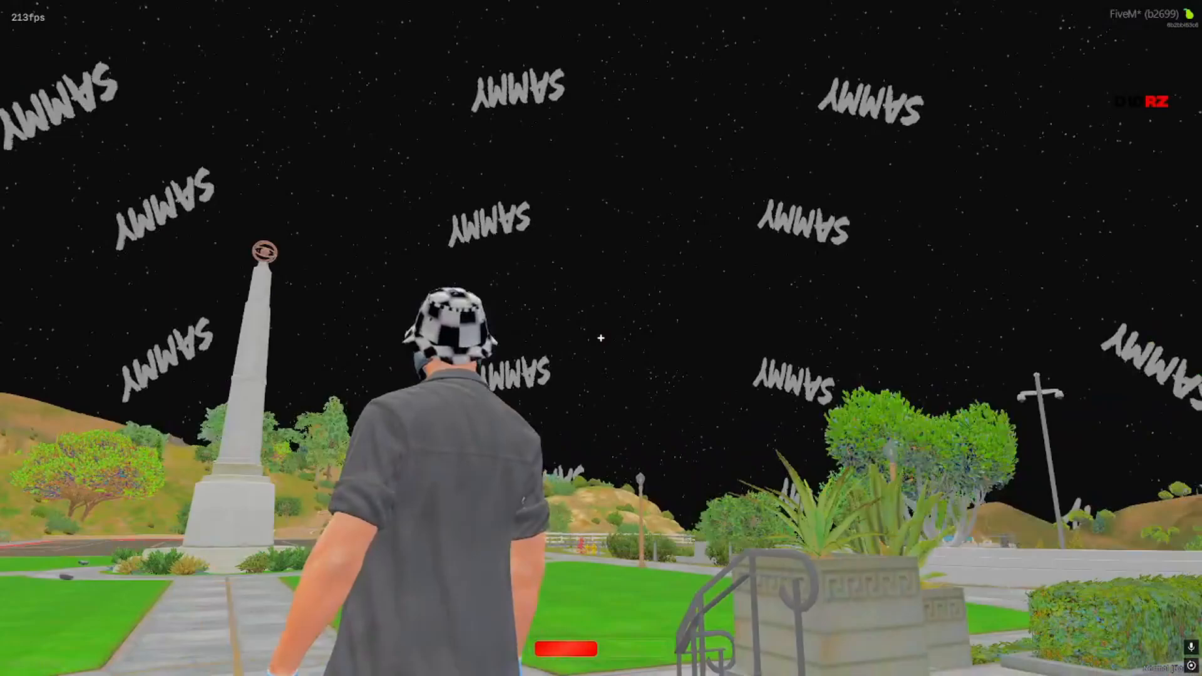
mouse_move(601, 339)
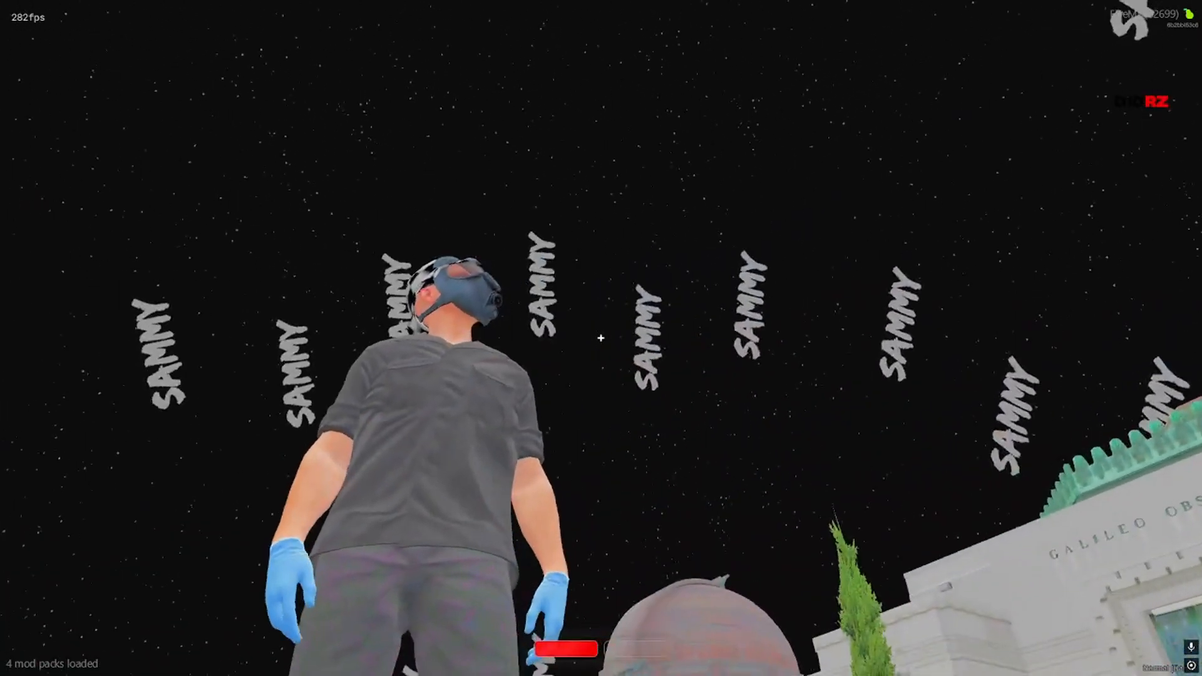
mouse_move(601, 338)
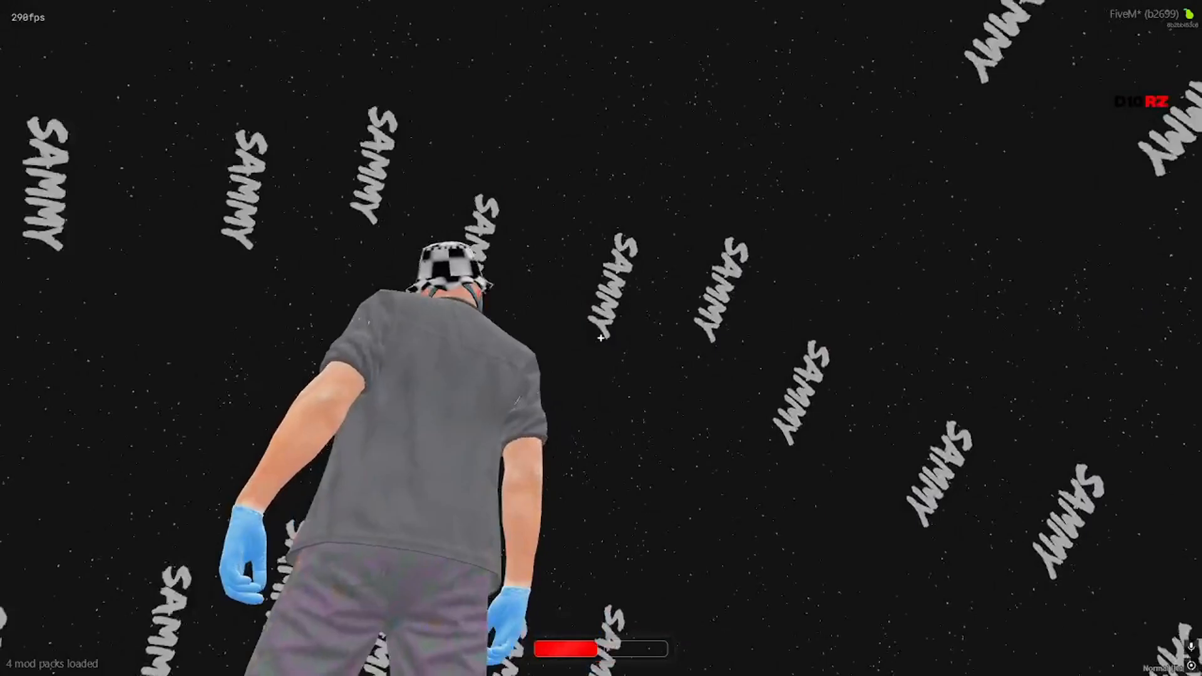